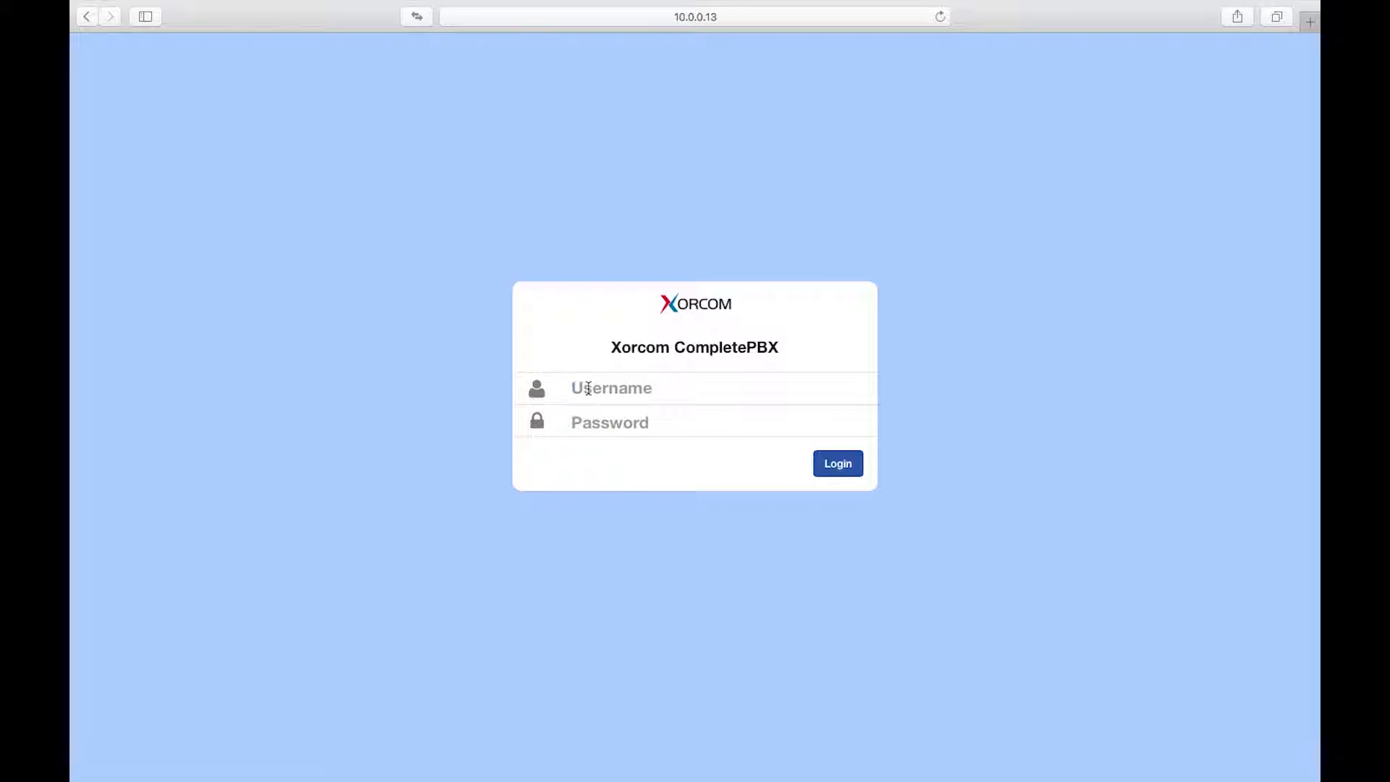
# Step: Sign in to the CompletePBX user portal as extension 2244
pyautogui.write('2244')
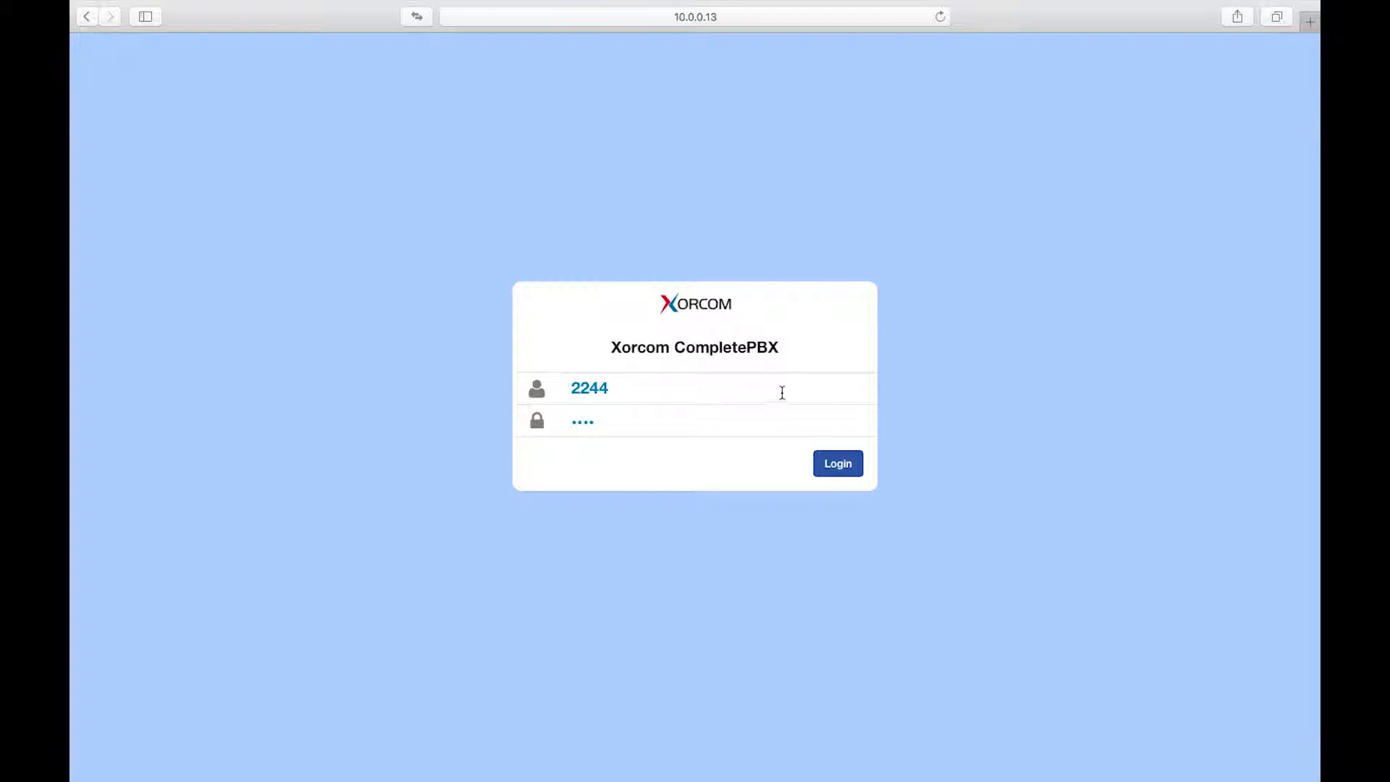
pyautogui.click(836, 463)
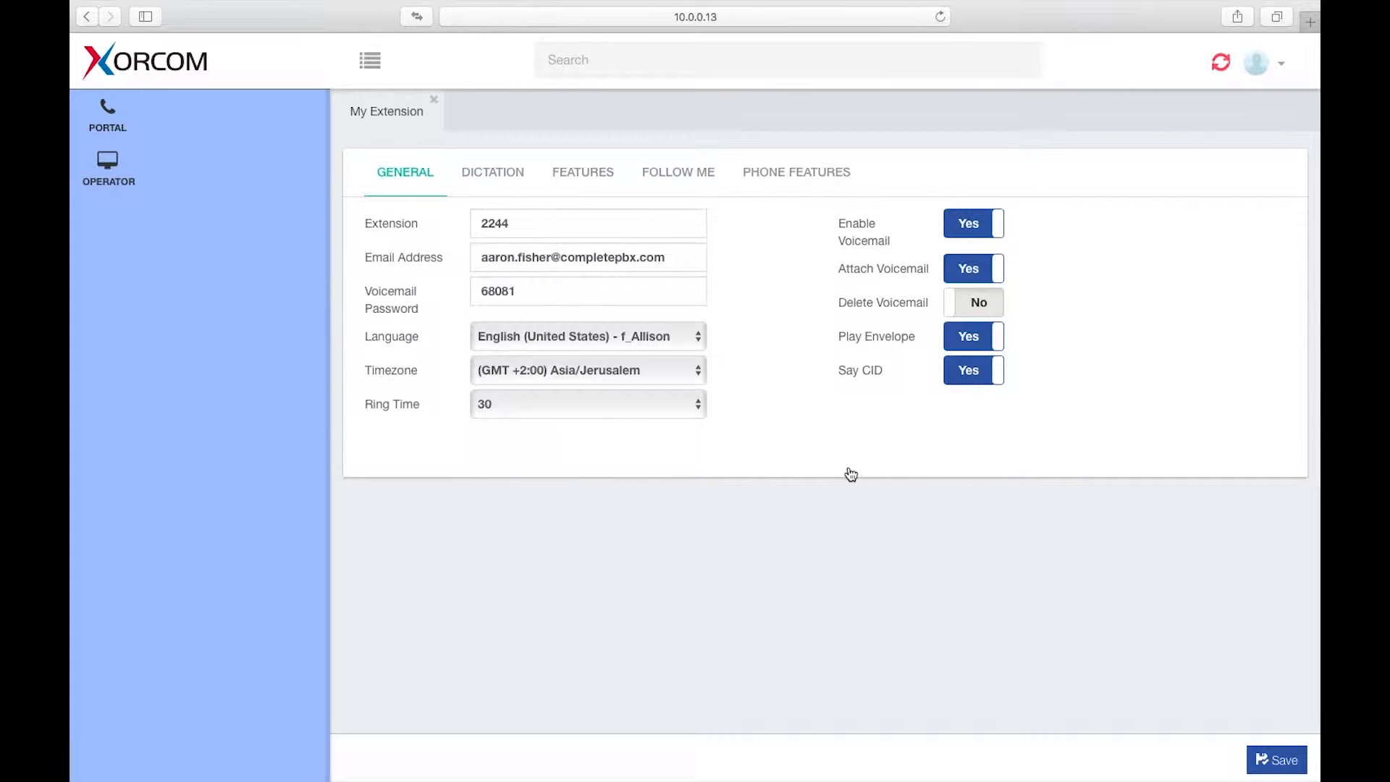
pyautogui.moveTo(210, 92)
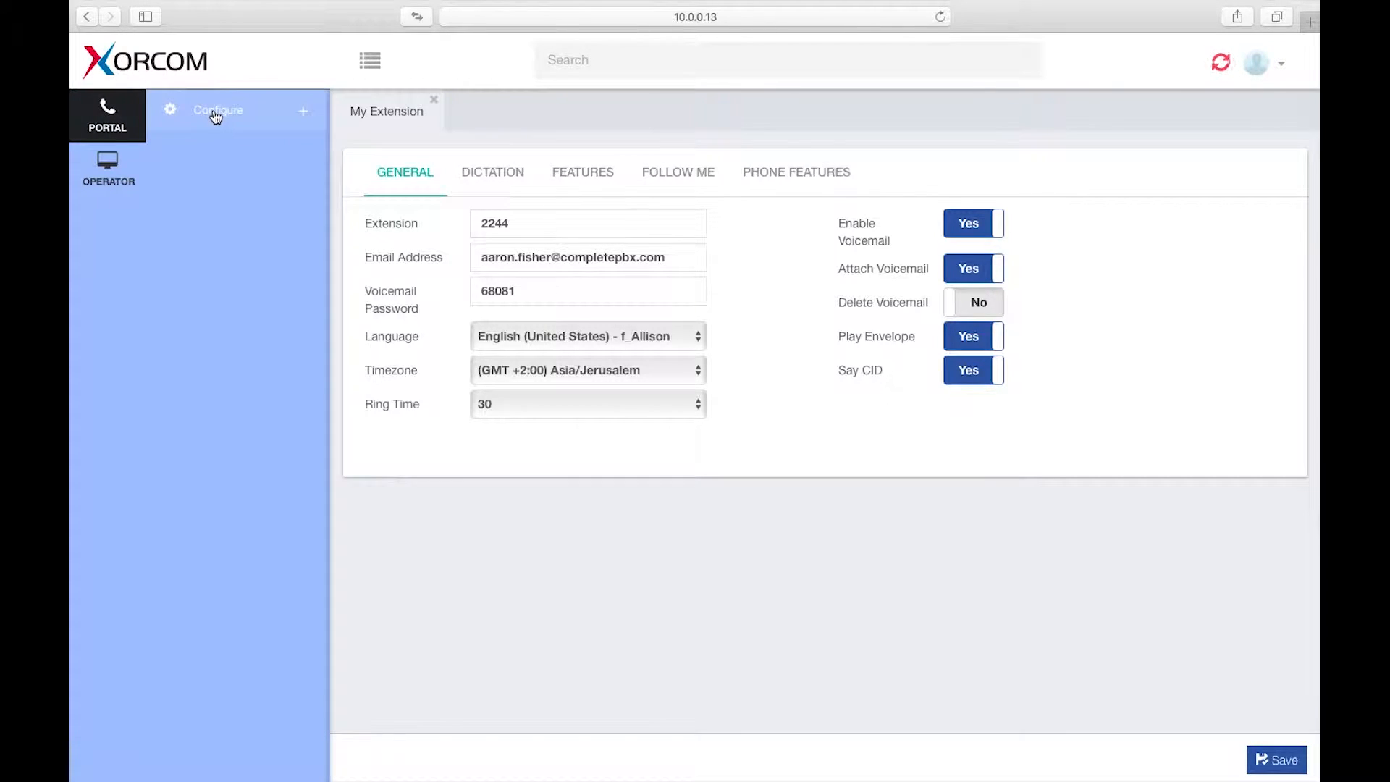
# Step: Expand the Configure menu and switch the Delete Voicemail setting
pyautogui.click(218, 110)
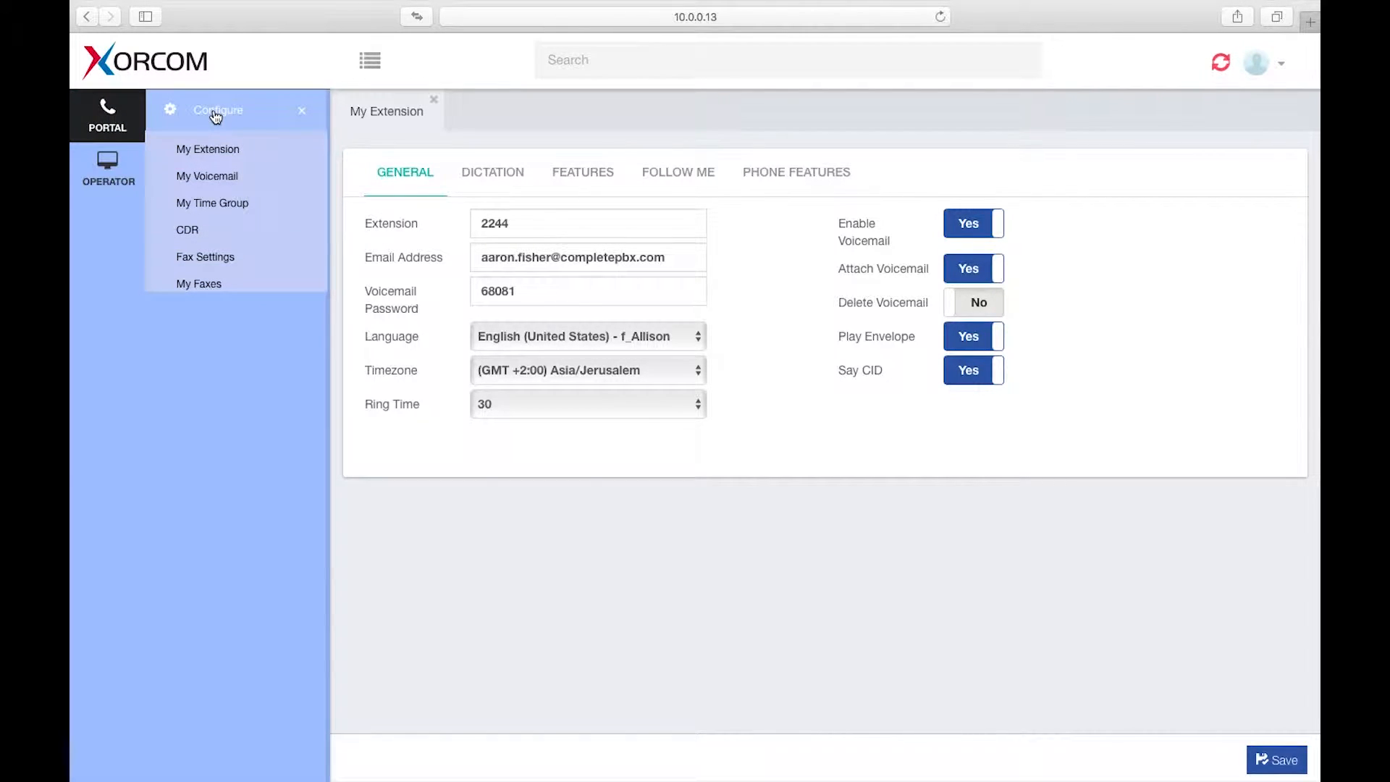
pyautogui.moveTo(207, 149)
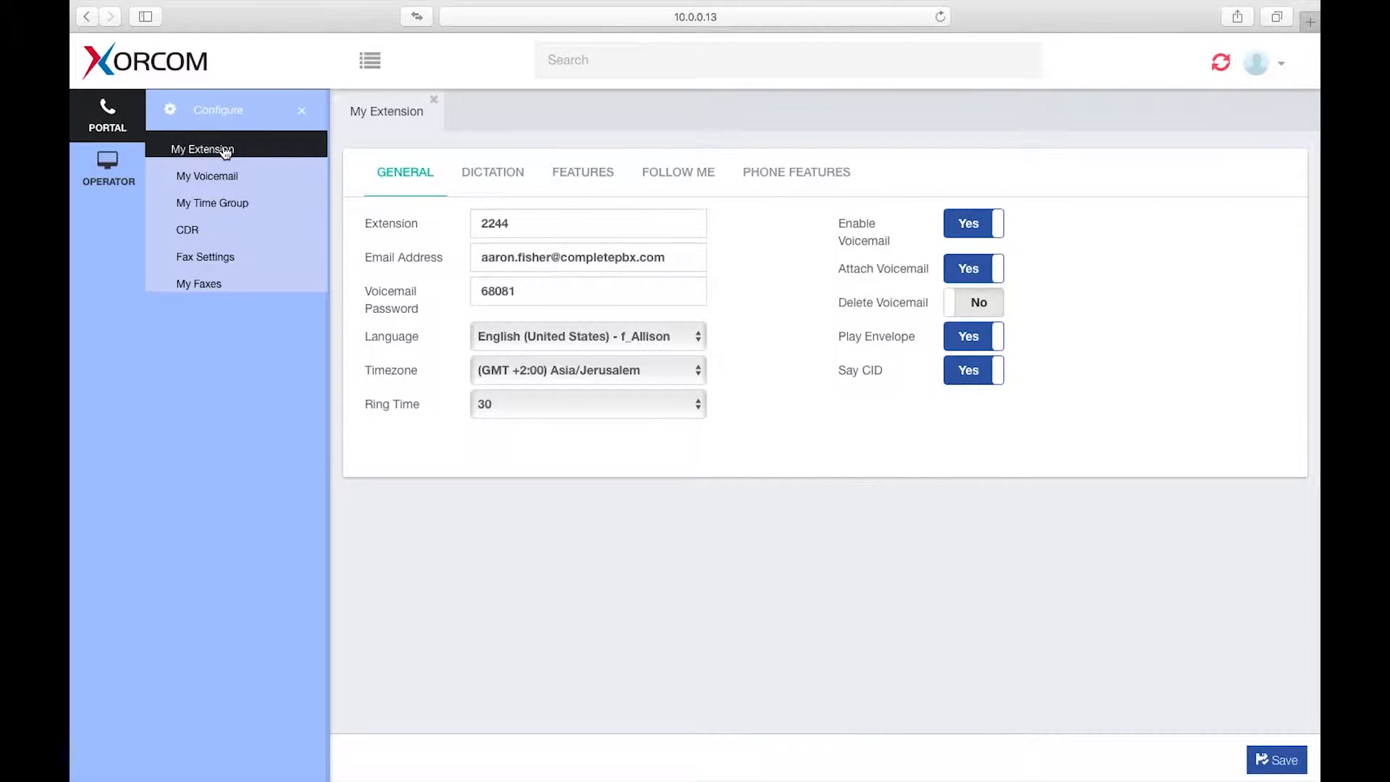
pyautogui.moveTo(424, 184)
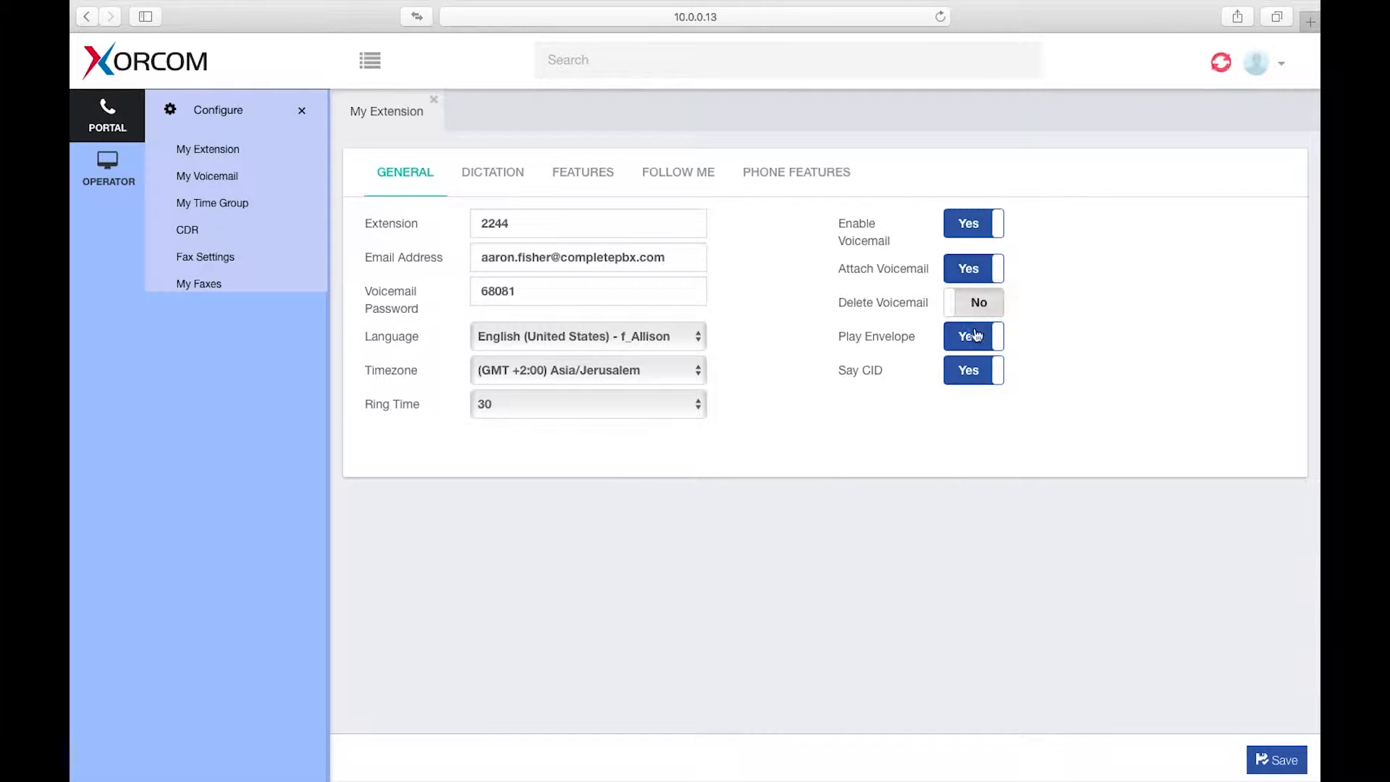
pyautogui.moveTo(973, 302)
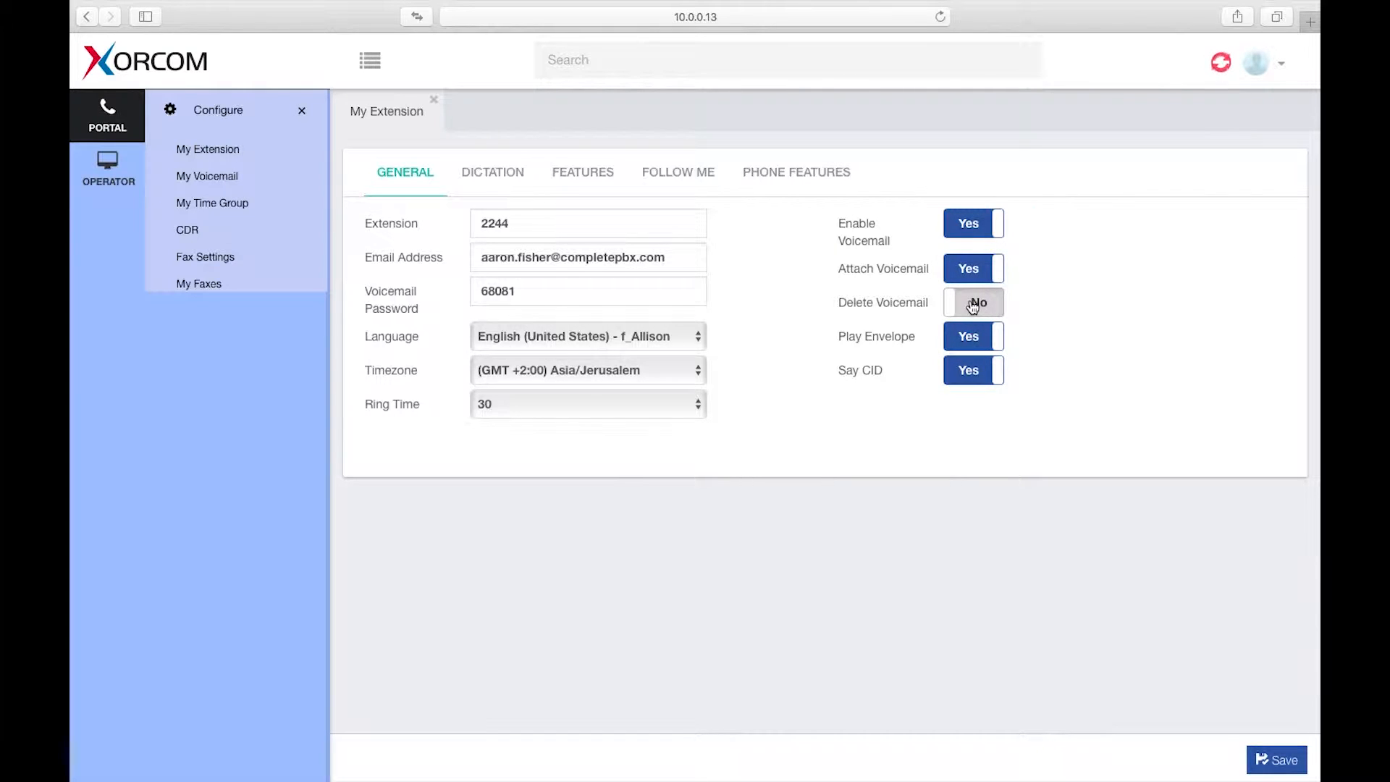
pyautogui.click(492, 173)
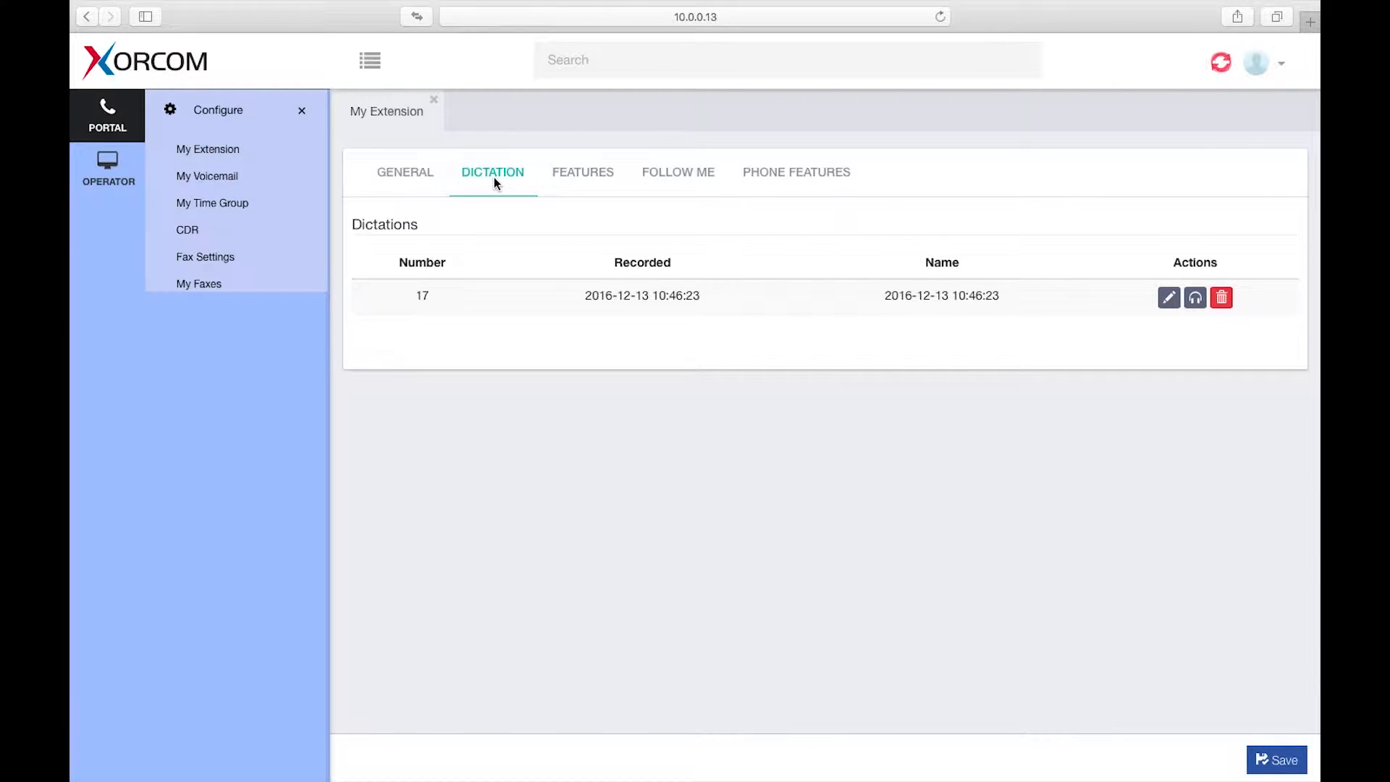
pyautogui.moveTo(930, 281)
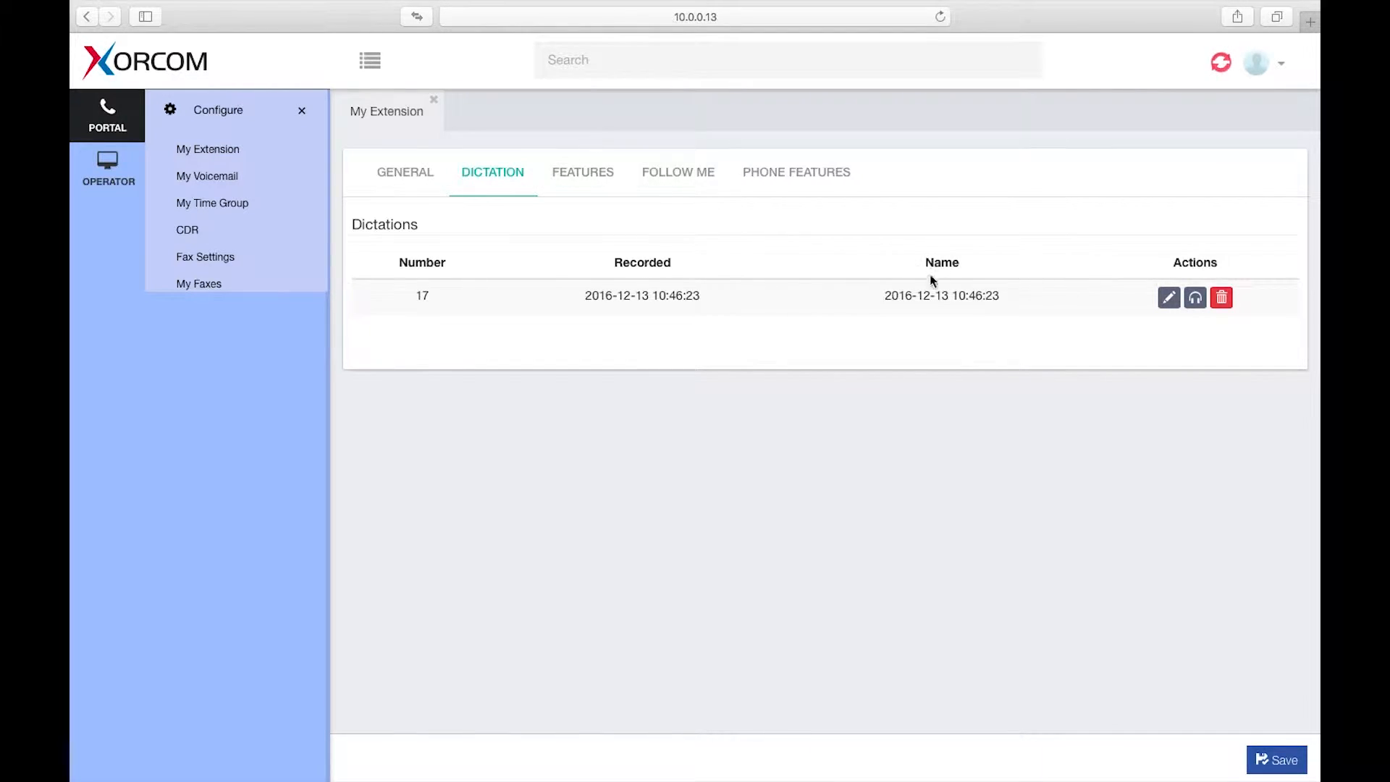
# Step: Start renaming dictation 17, then dismiss the rename without saving
pyautogui.click(1169, 296)
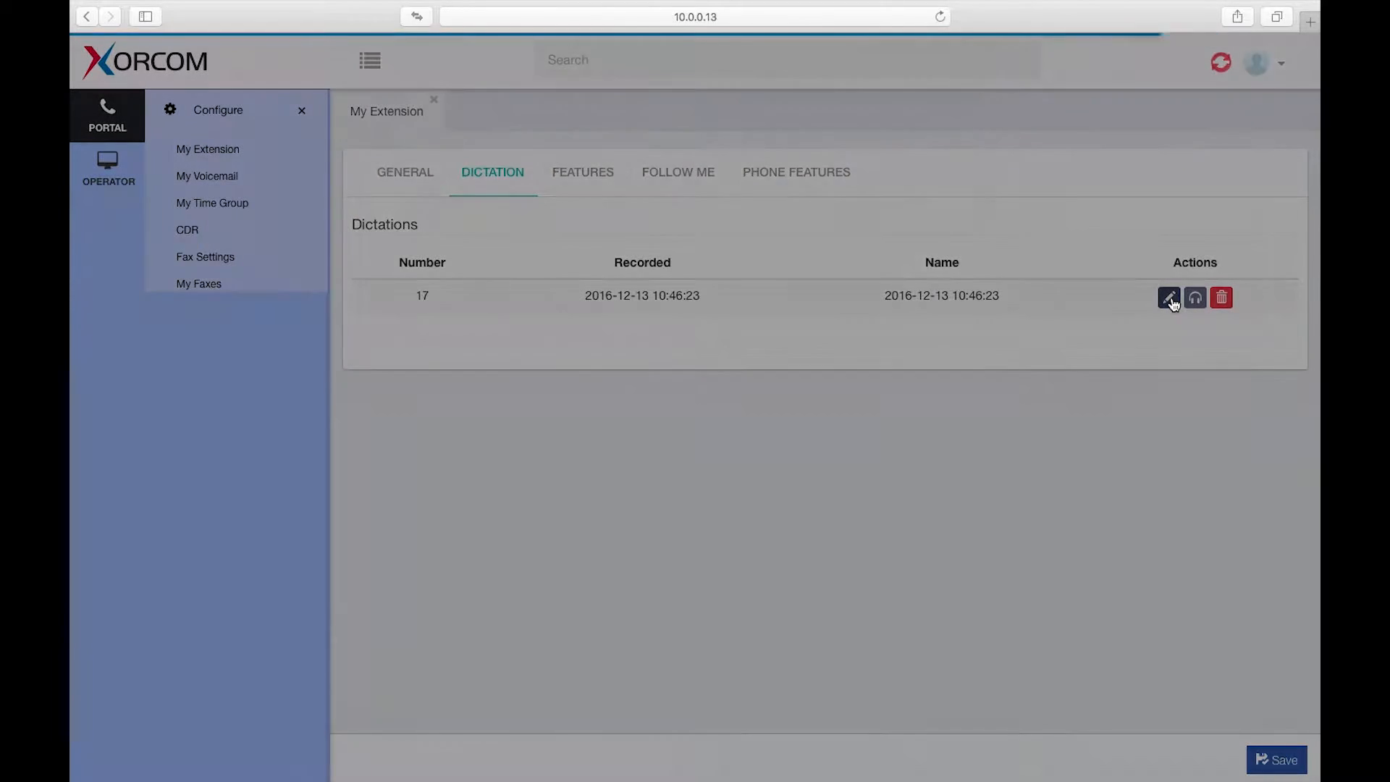
pyautogui.click(1169, 297)
pyautogui.write('Meeti')
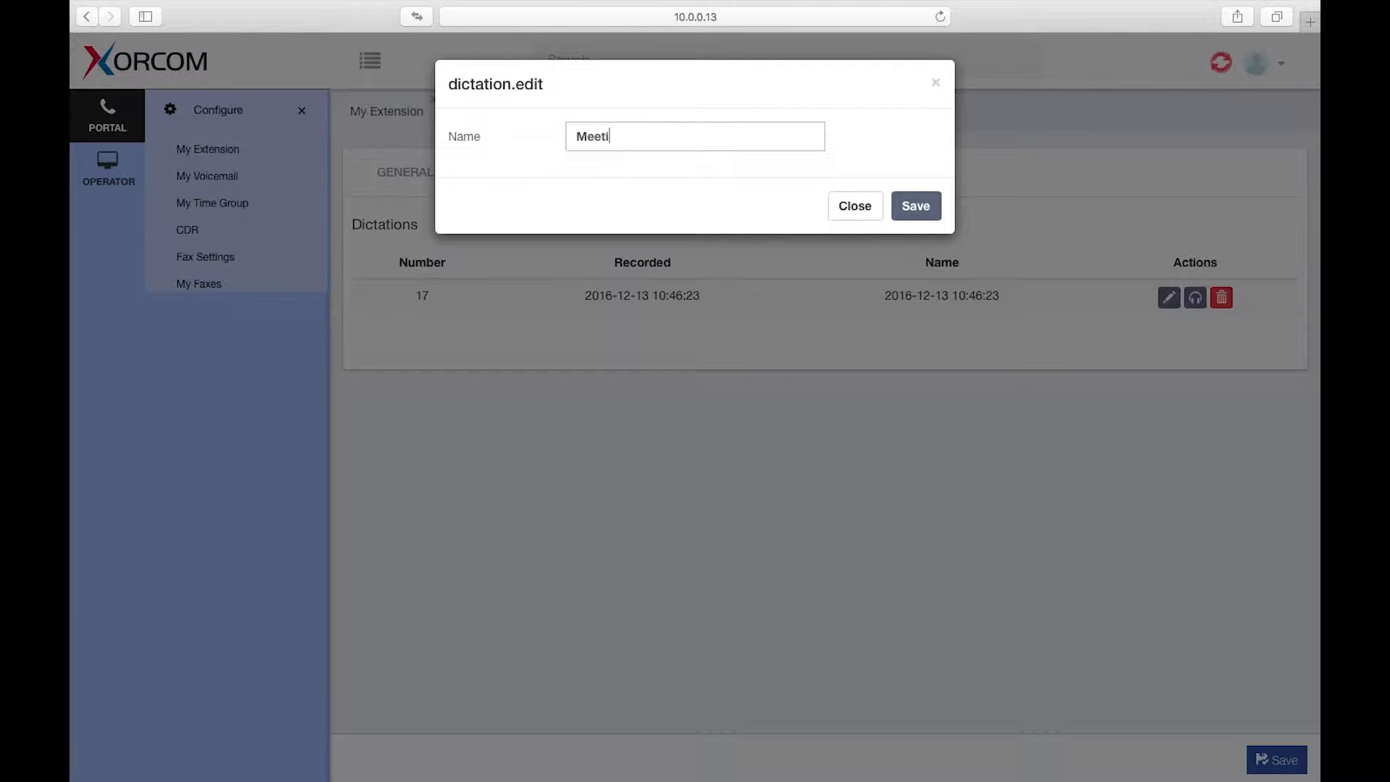
pyautogui.write('ng with Char')
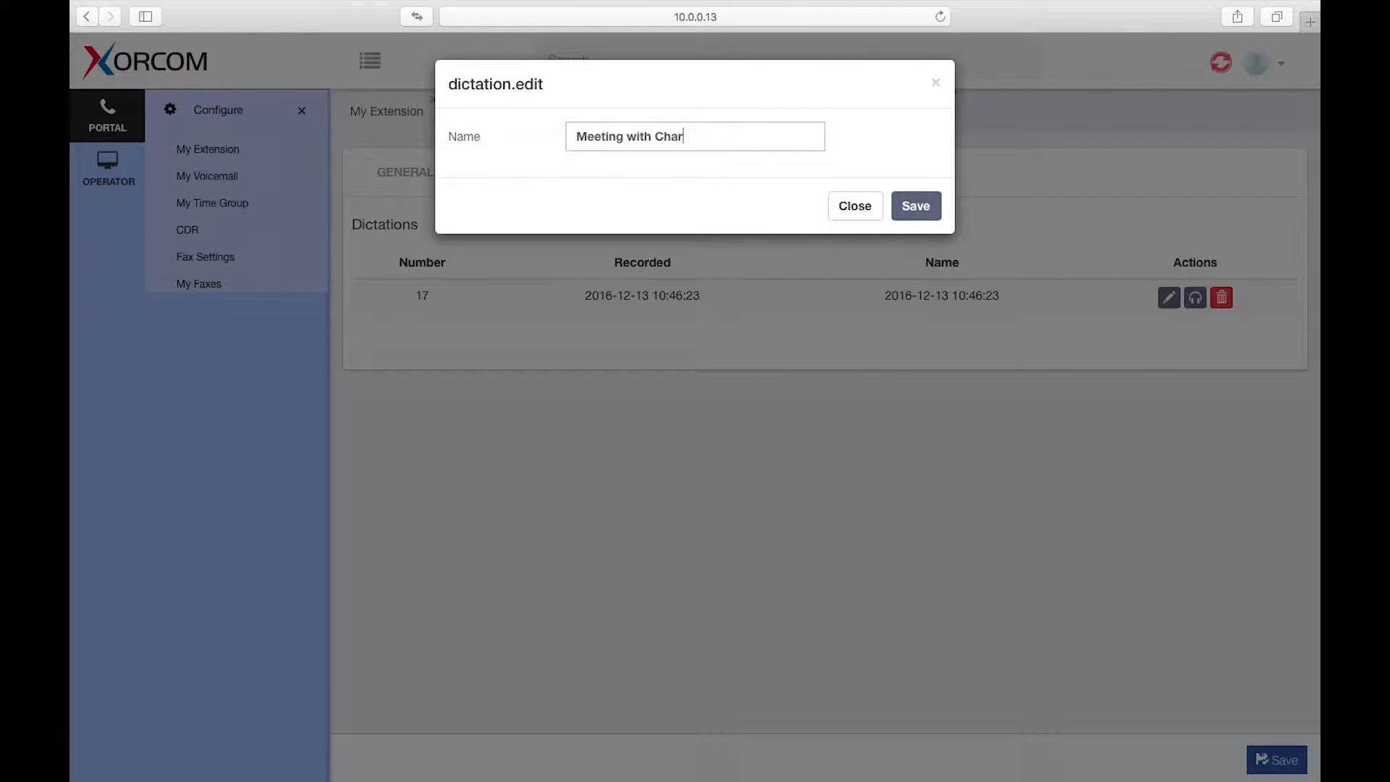
pyautogui.write('les')
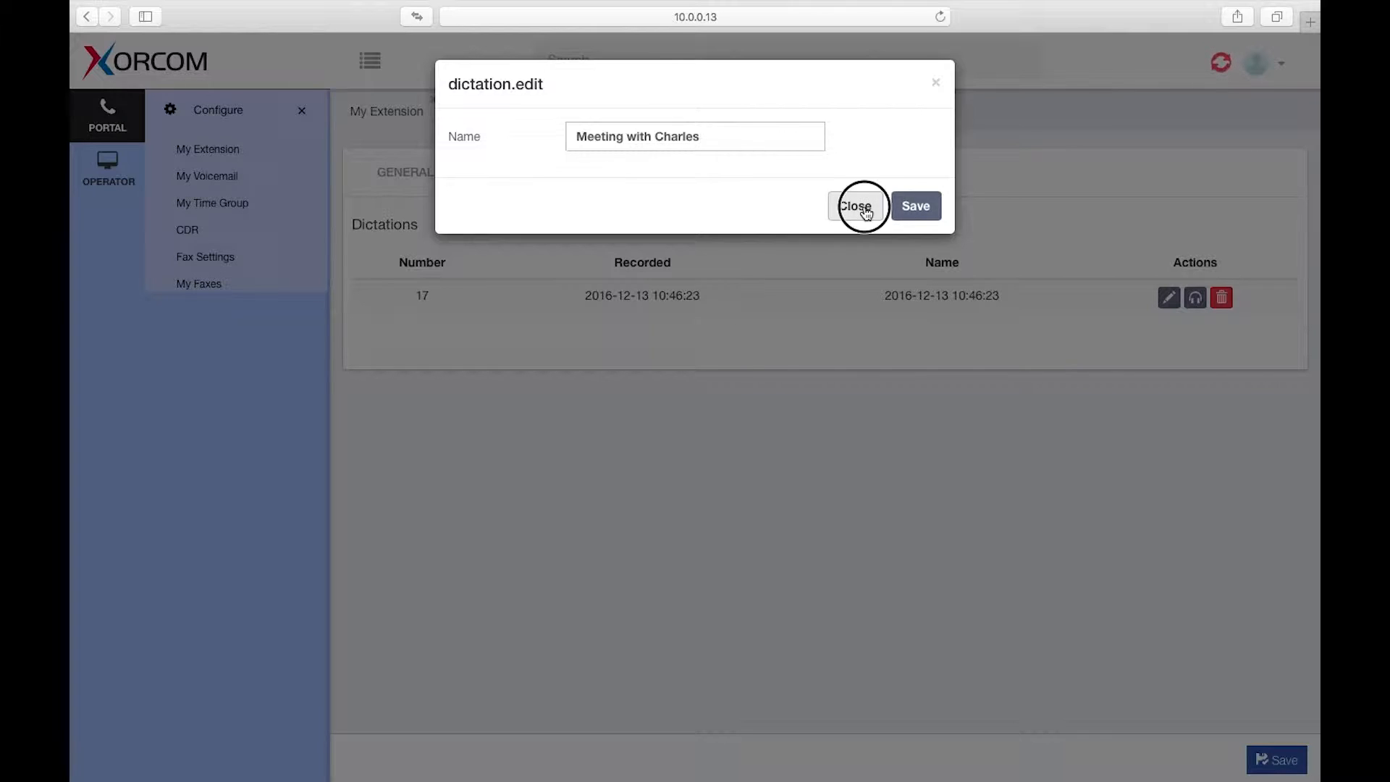
pyautogui.click(856, 206)
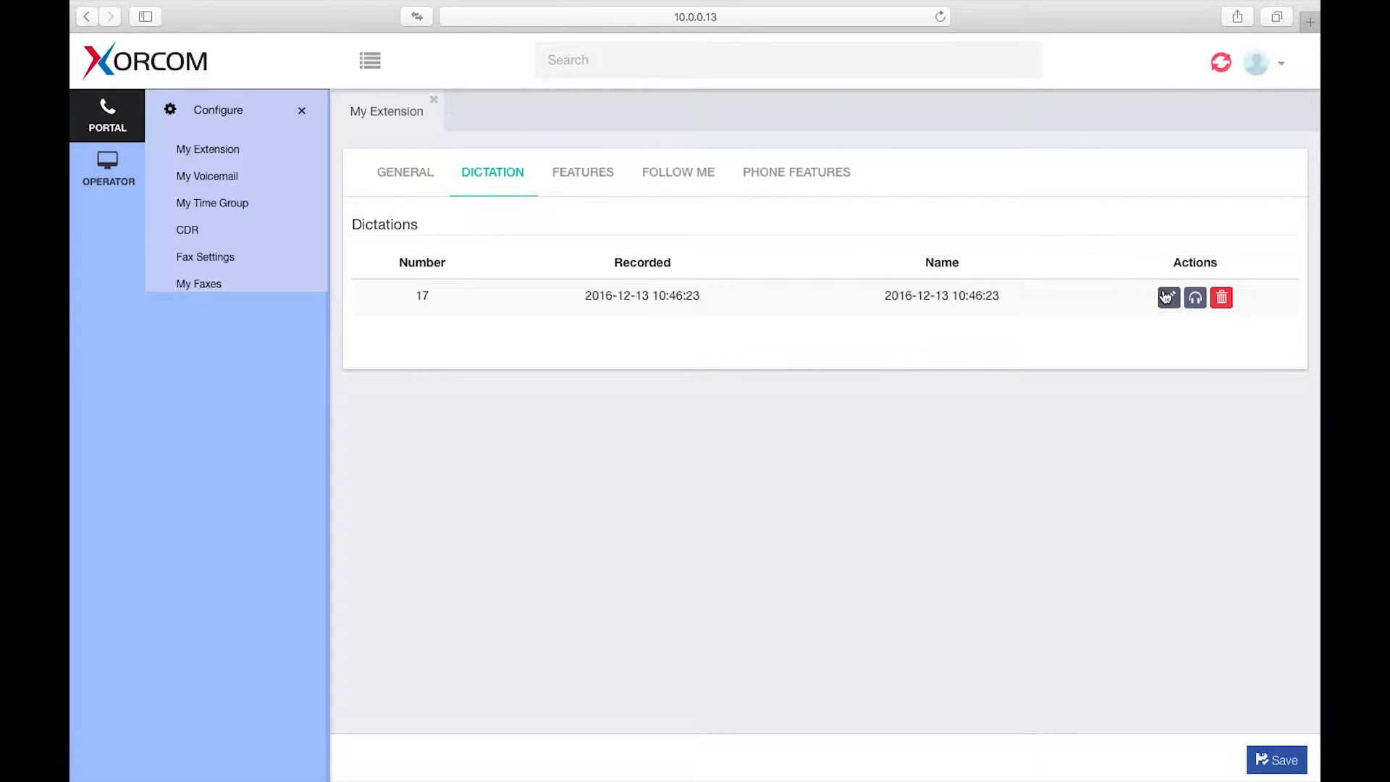
# Step: Rename dictation 17 to 'Meeting with Charles' and save it
pyautogui.click(1168, 297)
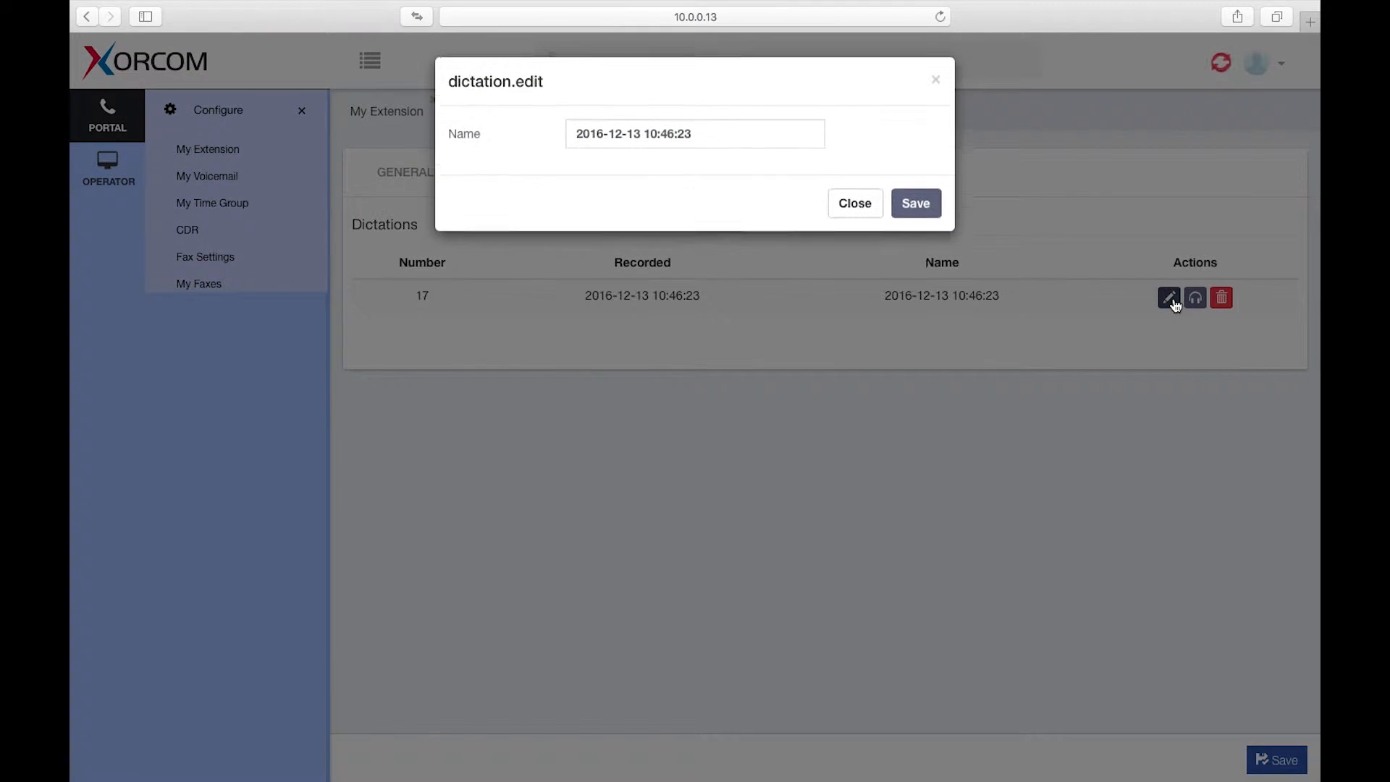
pyautogui.click(683, 134)
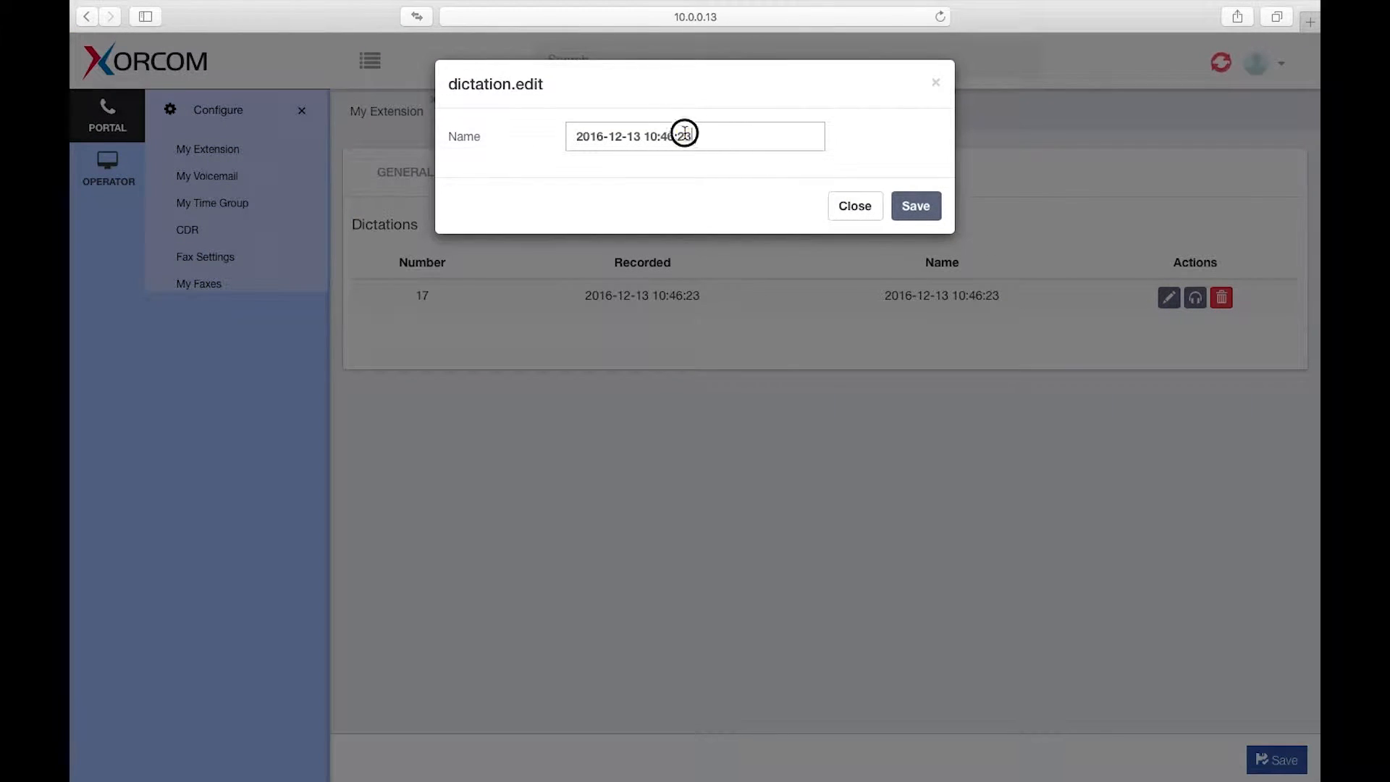
pyautogui.write('Meet')
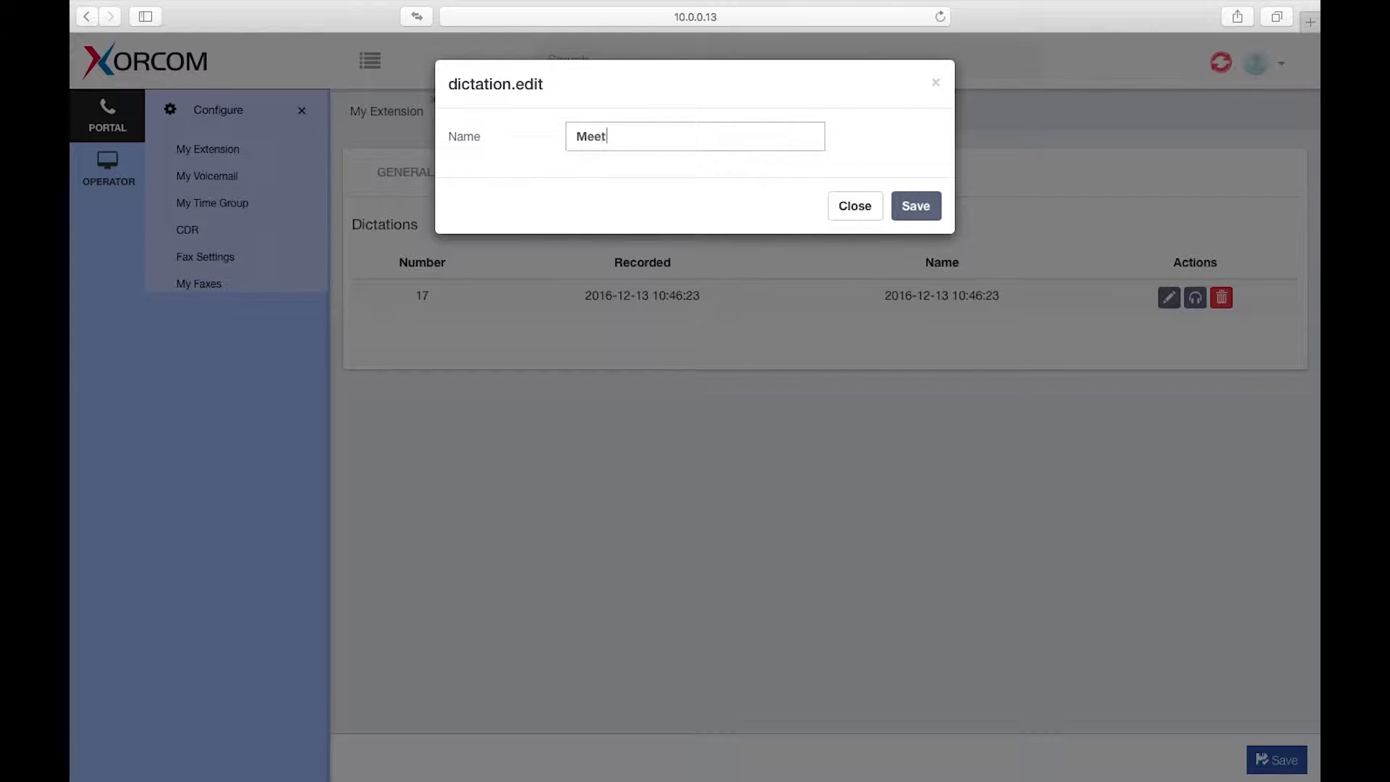
pyautogui.write('ing with')
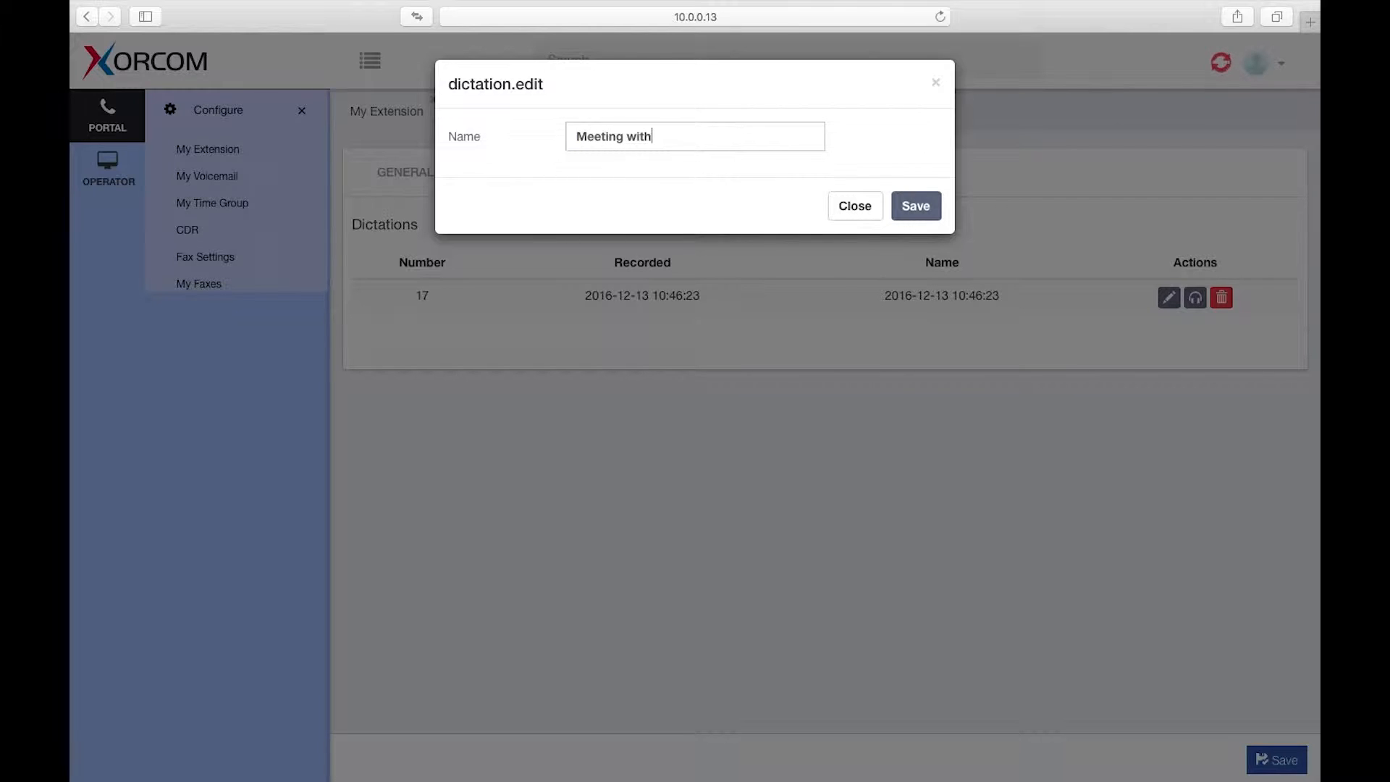
pyautogui.write('Charlie')
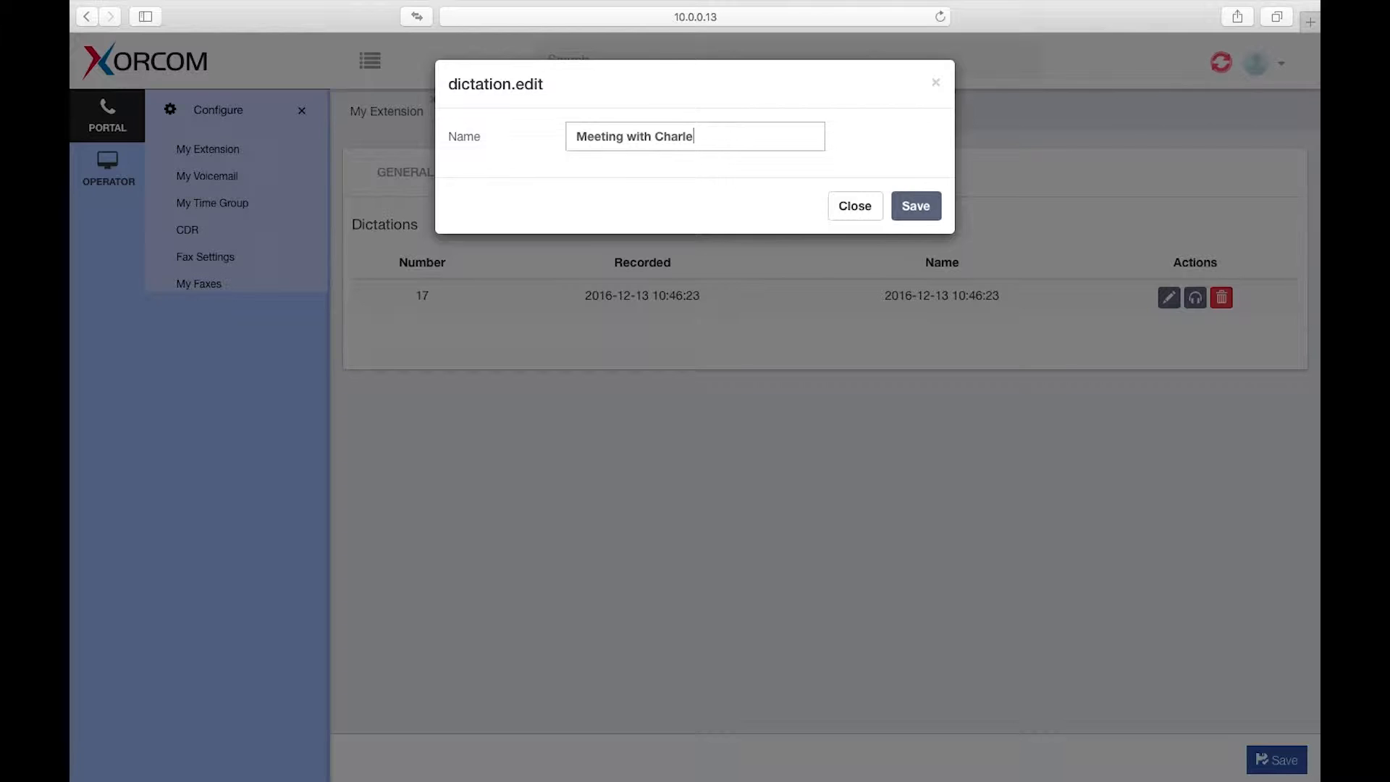
pyautogui.write('s')
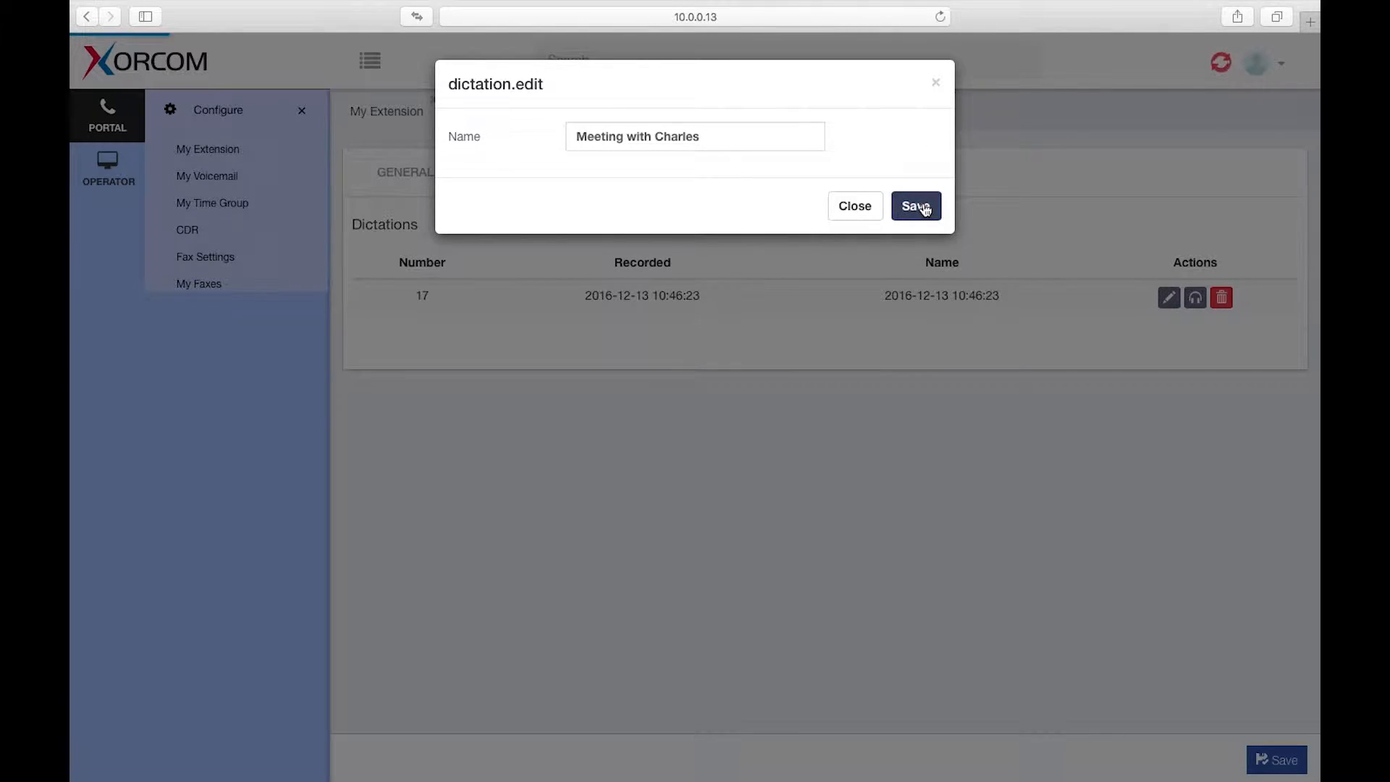
pyautogui.click(916, 206)
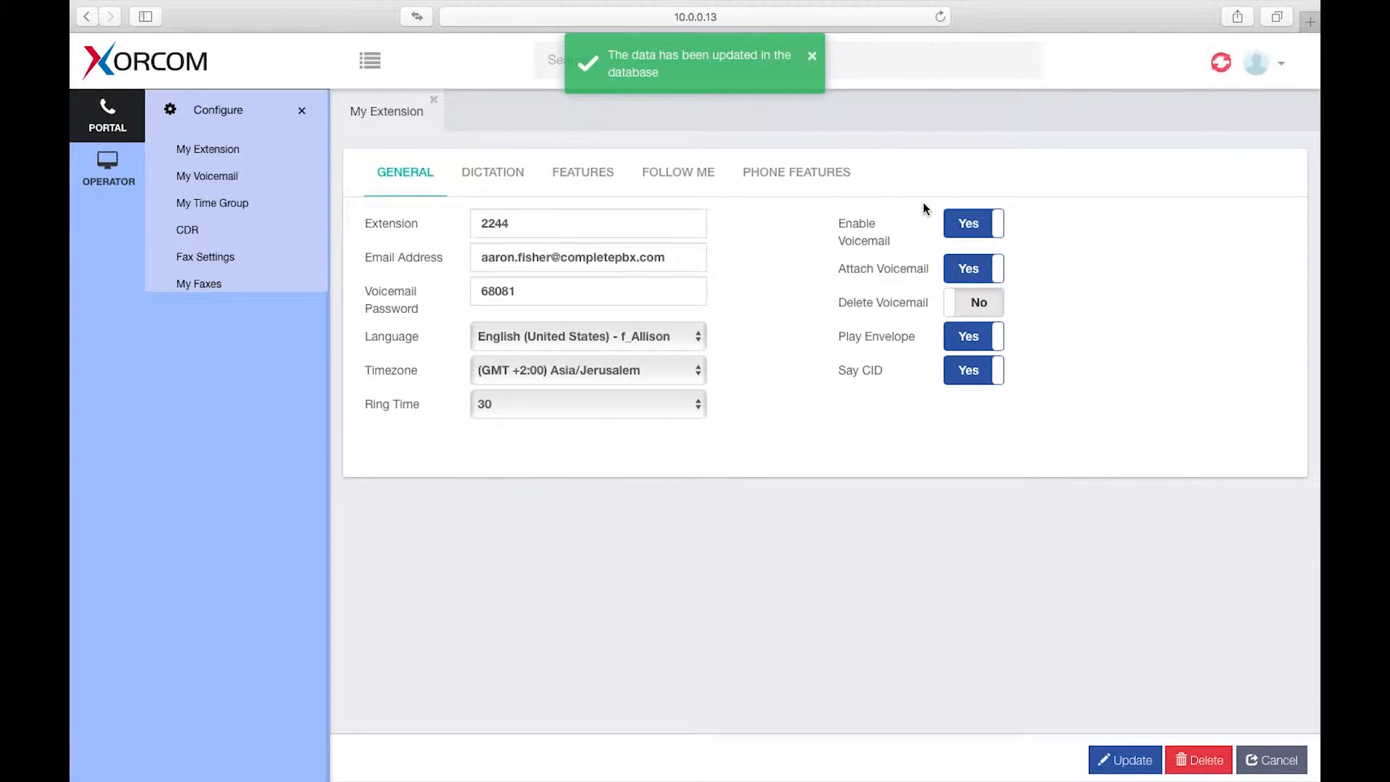
# Step: Check dictation 17 shows 'Meeting with Charles', then view the feature codes list
pyautogui.click(492, 173)
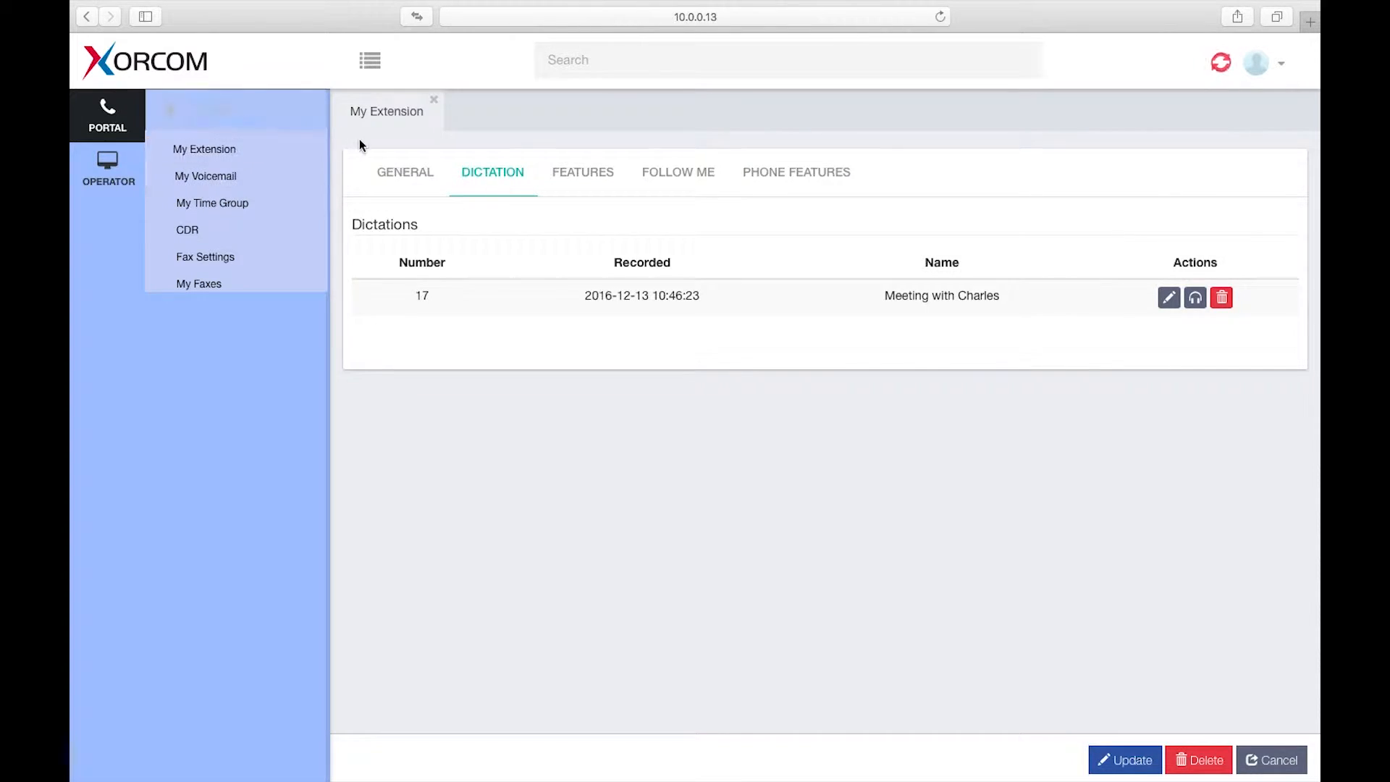
pyautogui.click(583, 172)
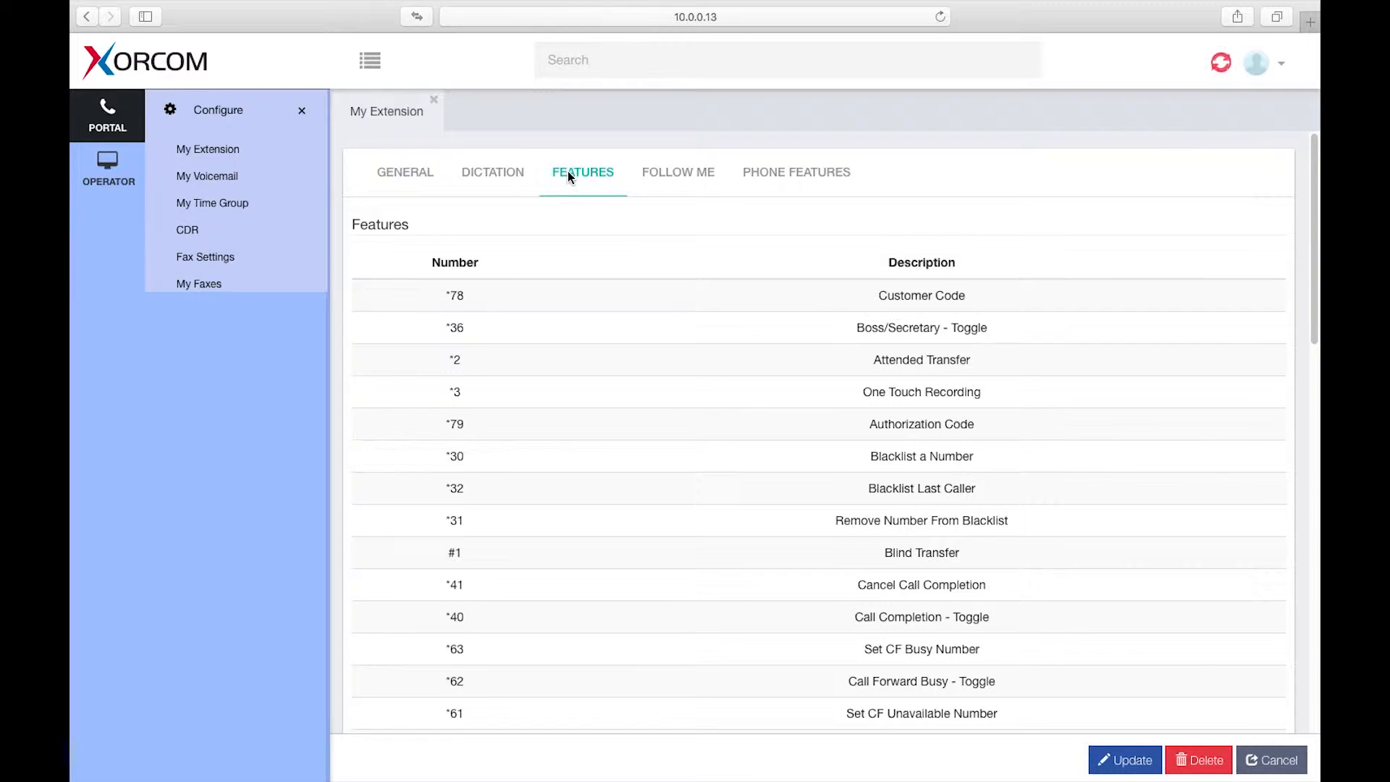
pyautogui.click(678, 172)
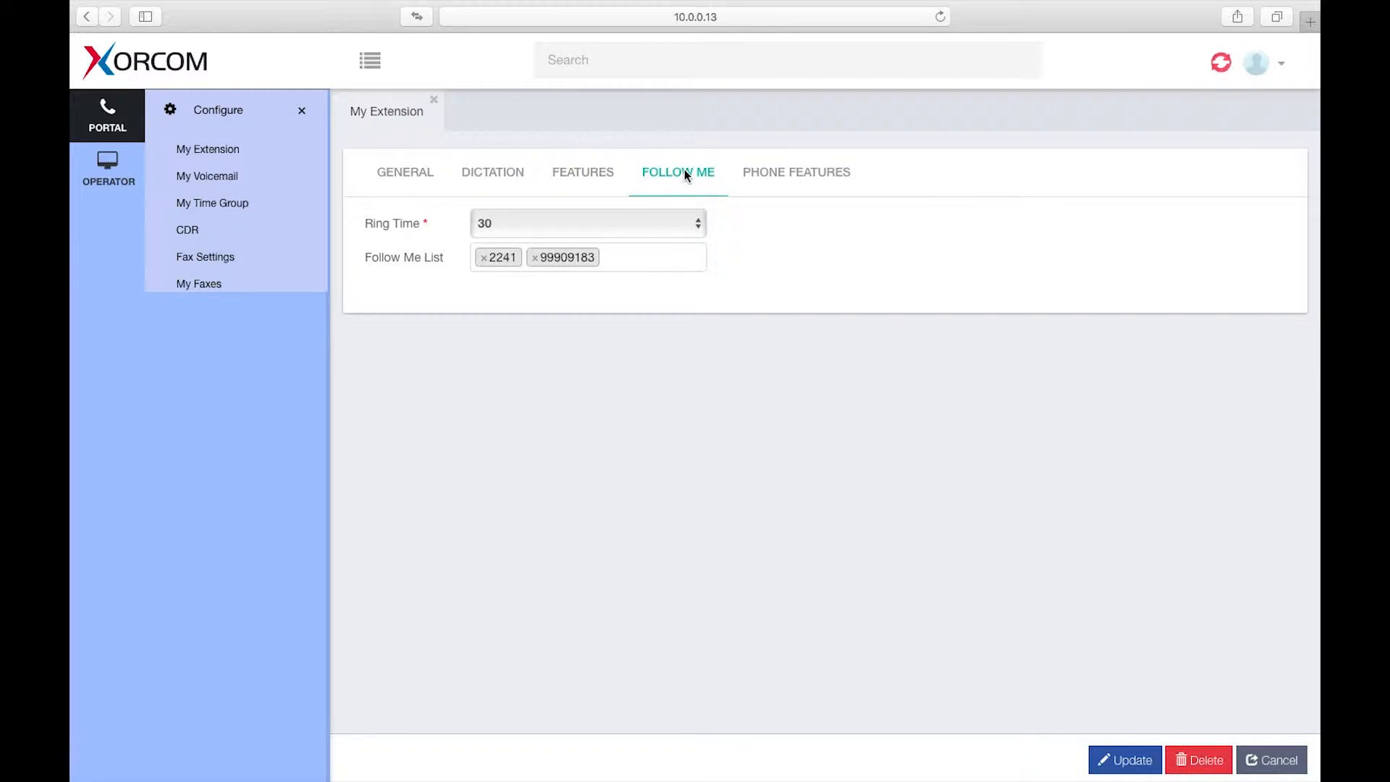
pyautogui.moveTo(573, 272)
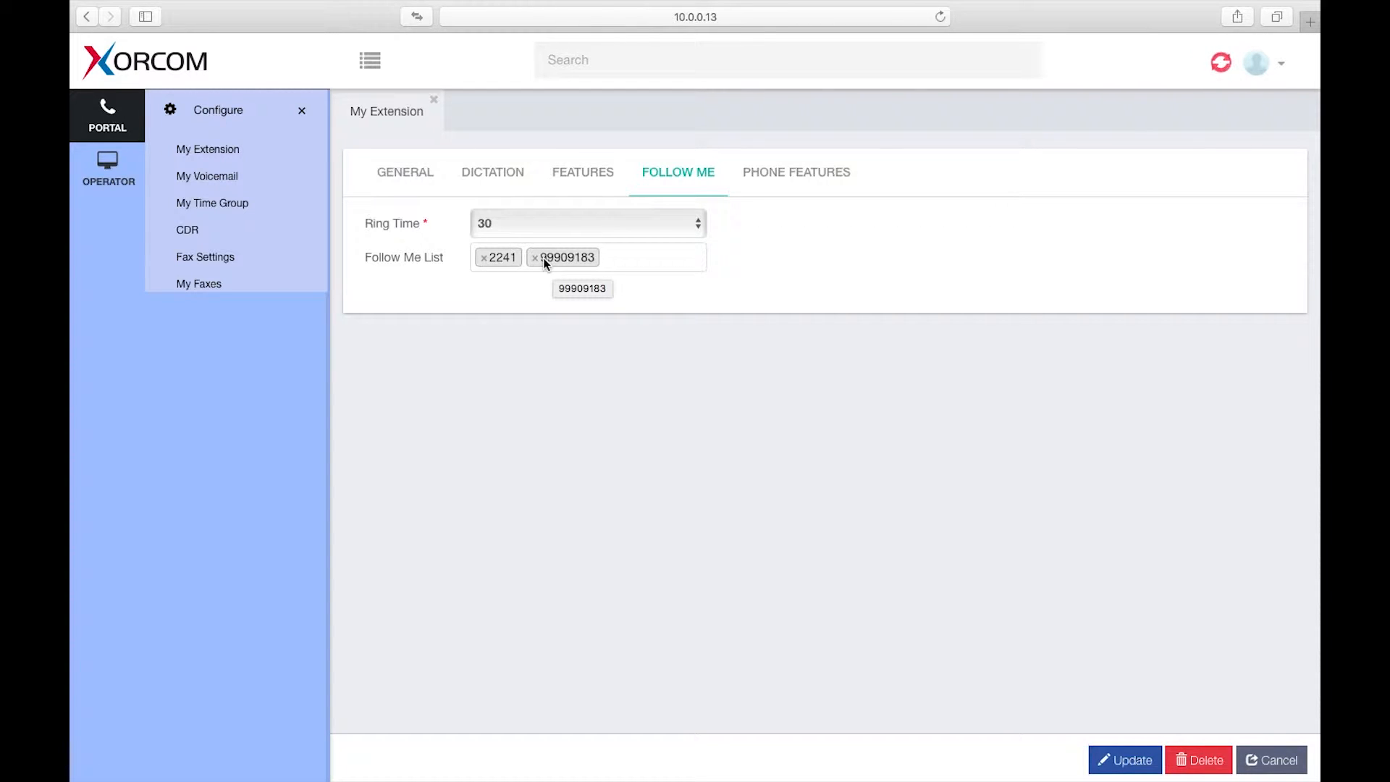
pyautogui.moveTo(653, 205)
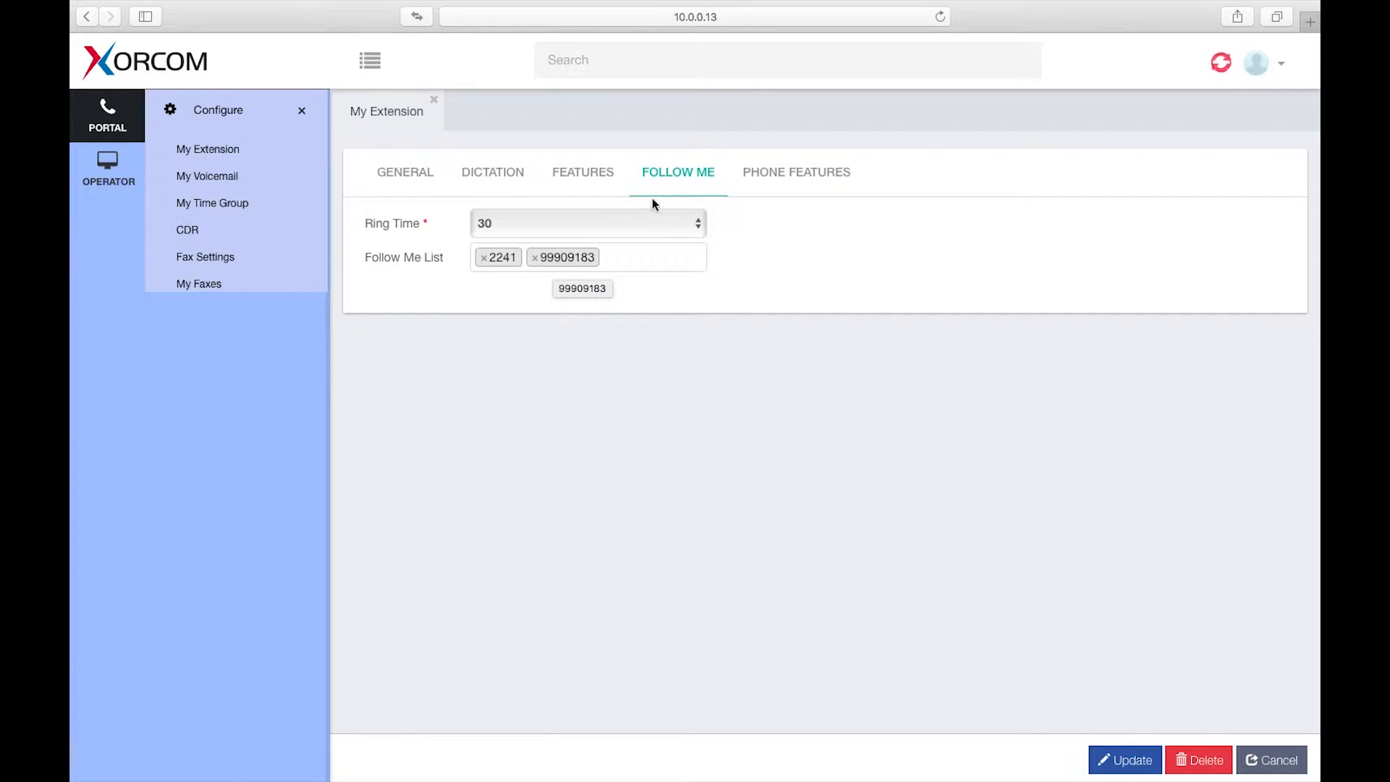
pyautogui.click(795, 172)
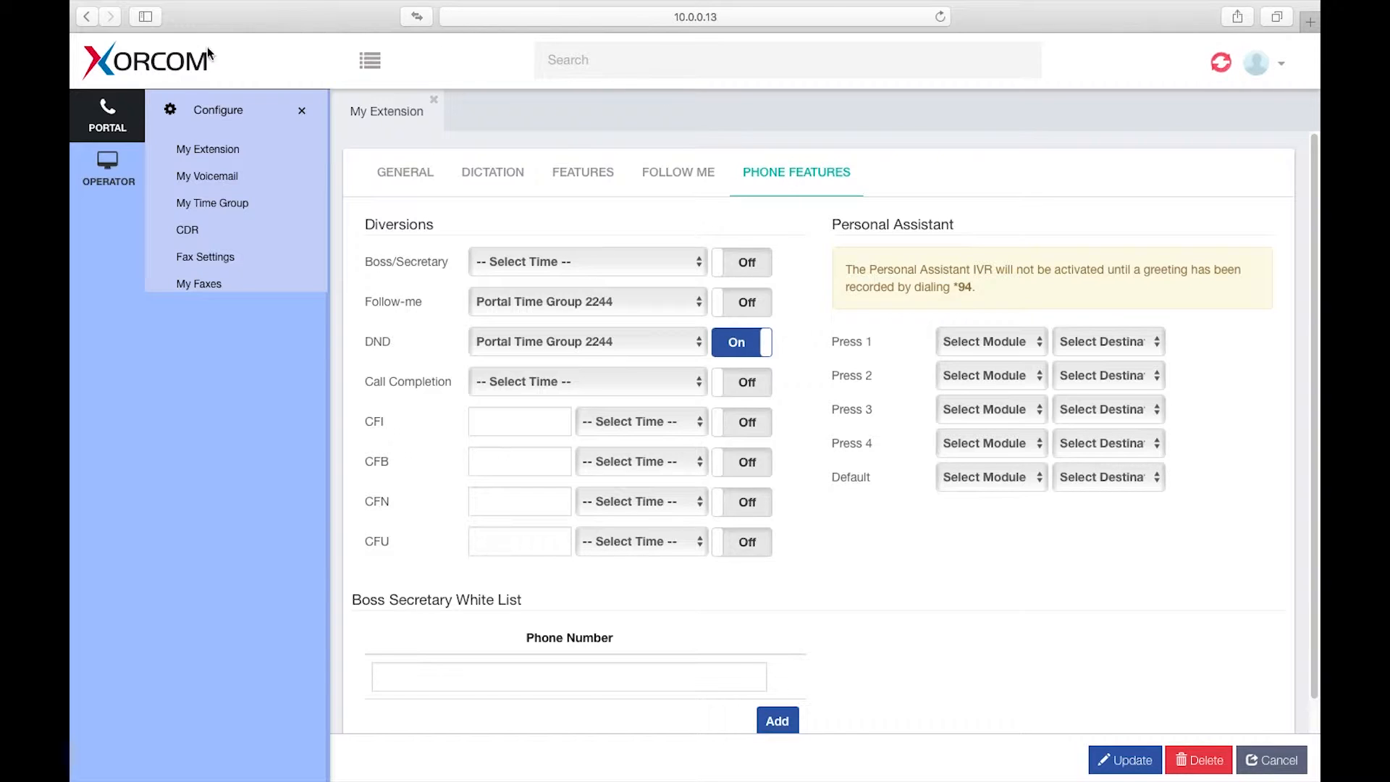
pyautogui.click(202, 175)
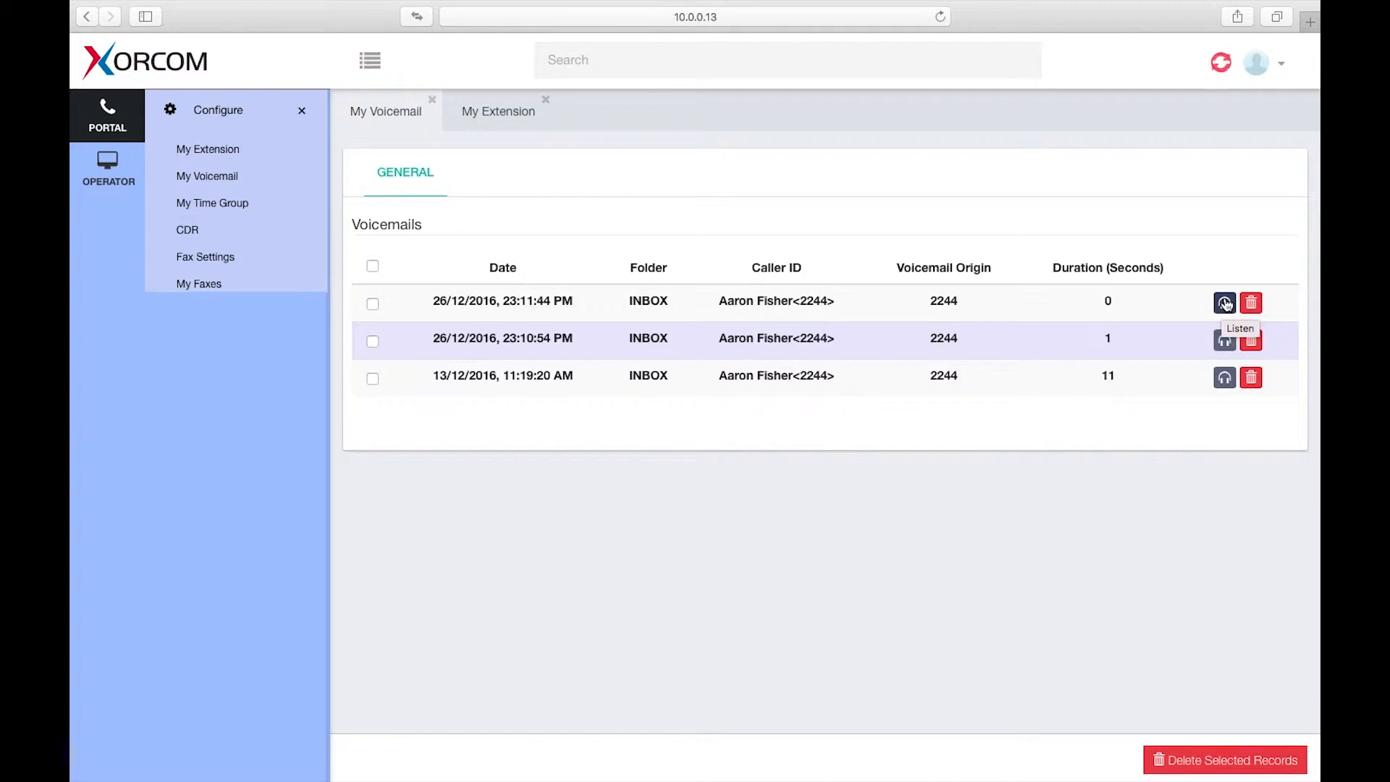
pyautogui.moveTo(1252, 302)
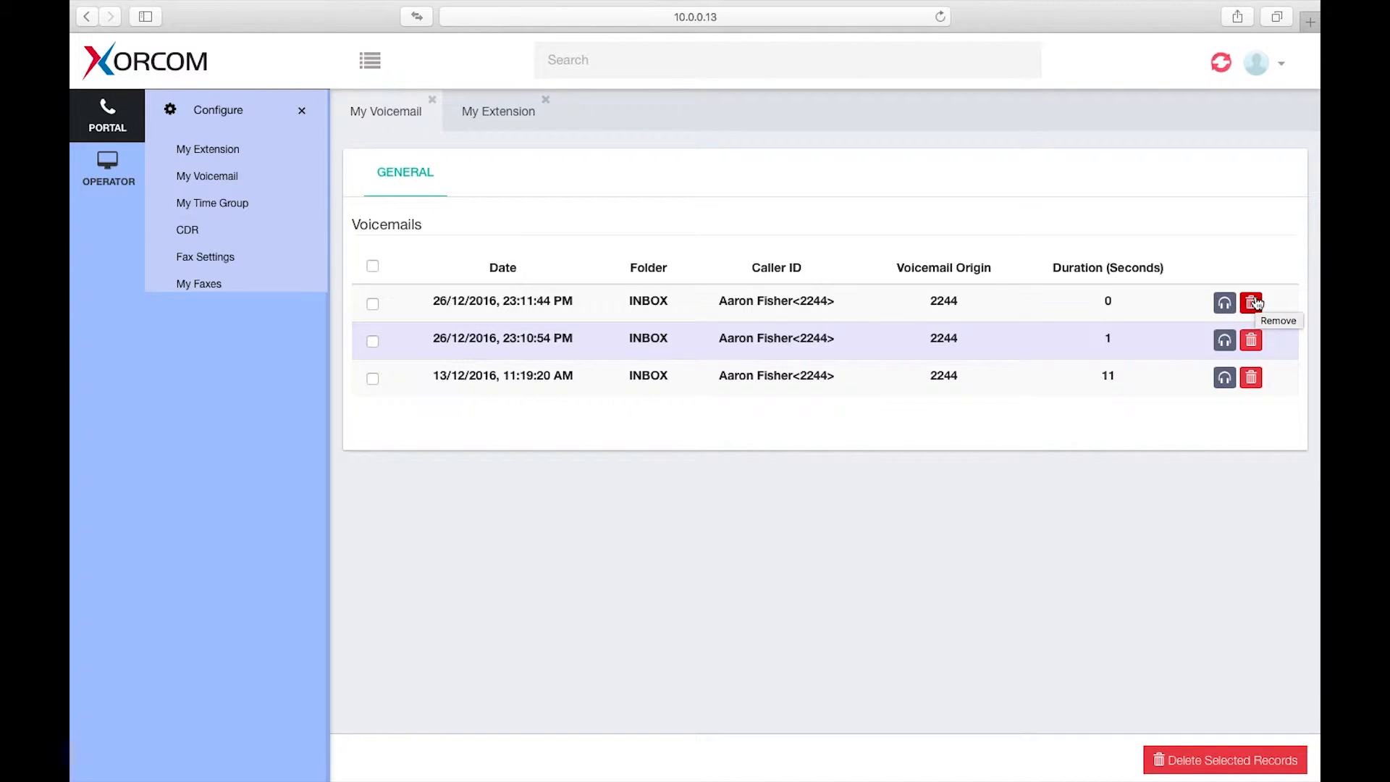
# Step: View the time group schedule (Monday 12:00 to Friday 13:00), then the CDR page
pyautogui.click(212, 202)
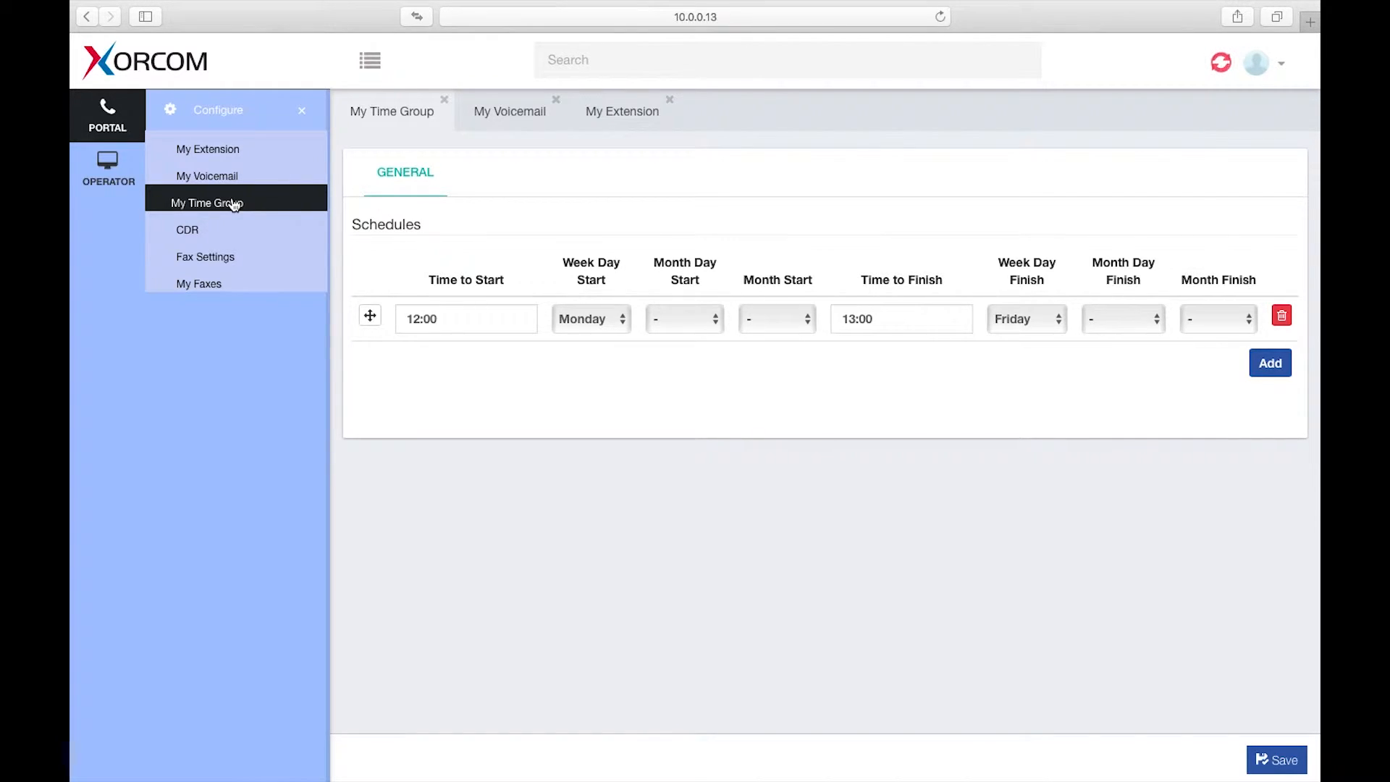
pyautogui.click(186, 230)
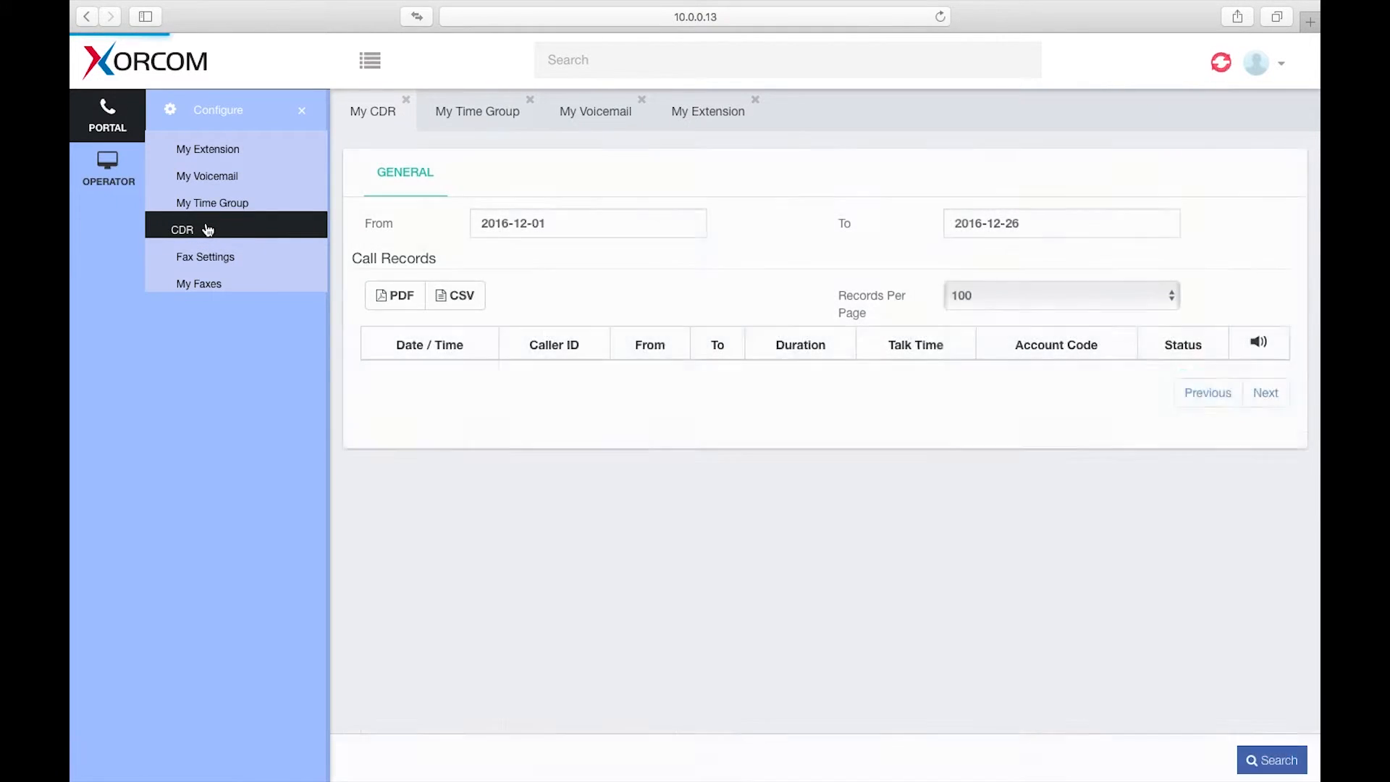
# Step: Search call records for 2016-12-01 to 2016-12-26
pyautogui.click(1272, 760)
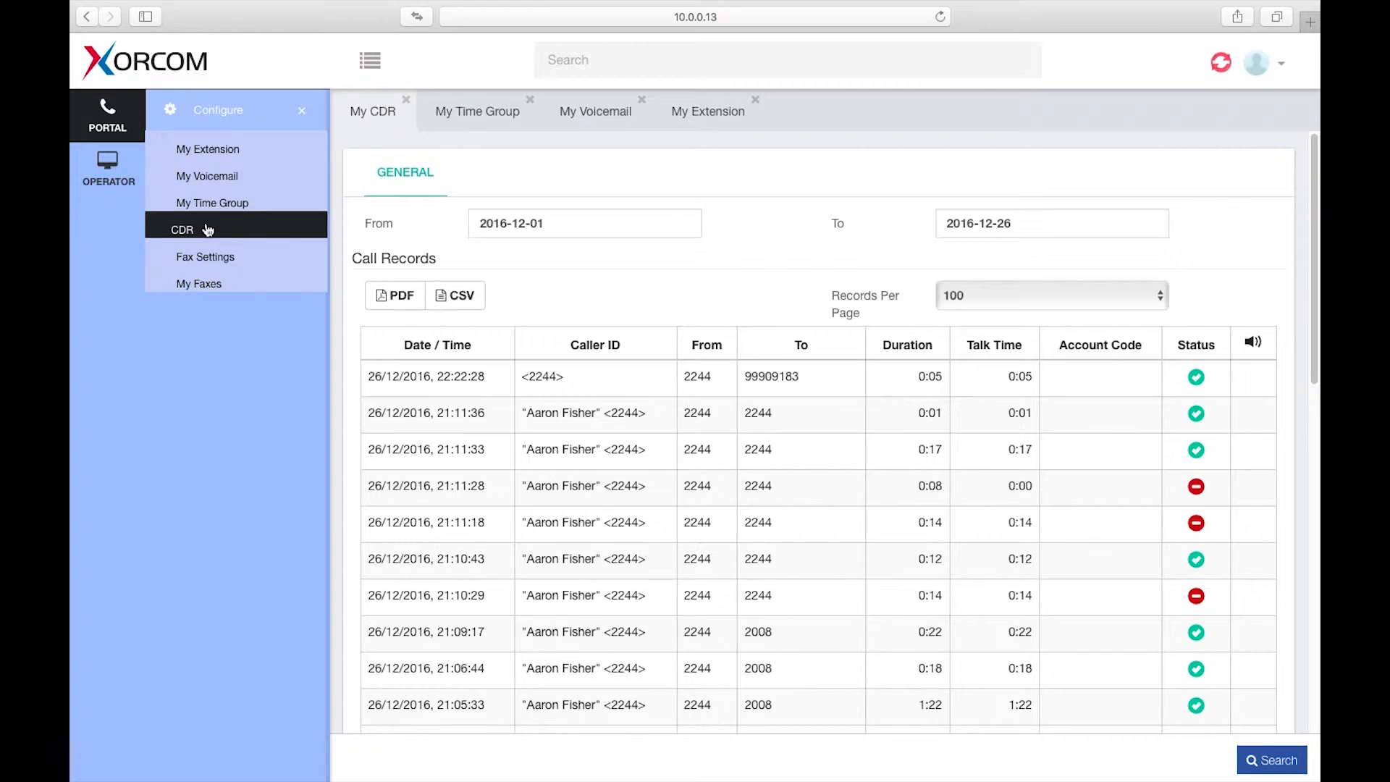
pyautogui.moveTo(396, 295)
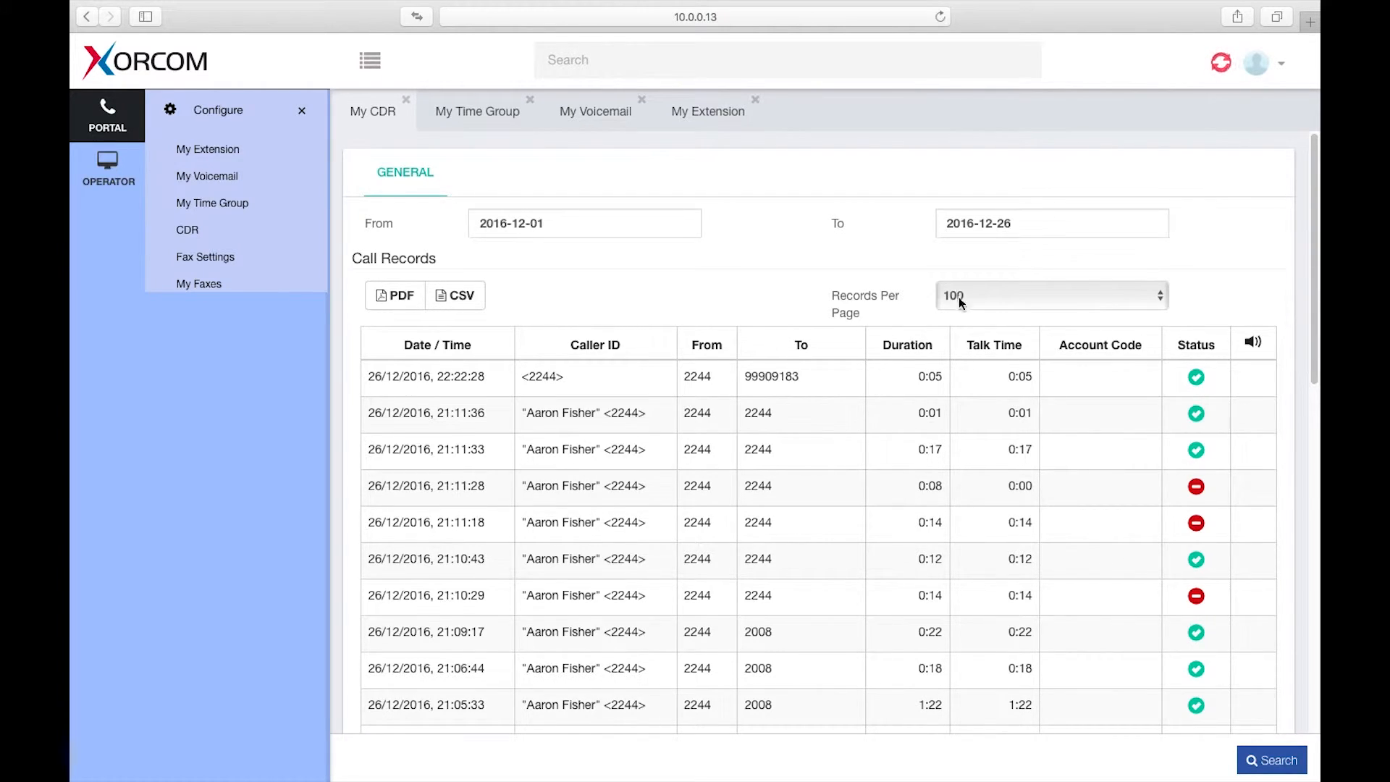
pyautogui.moveTo(508, 280)
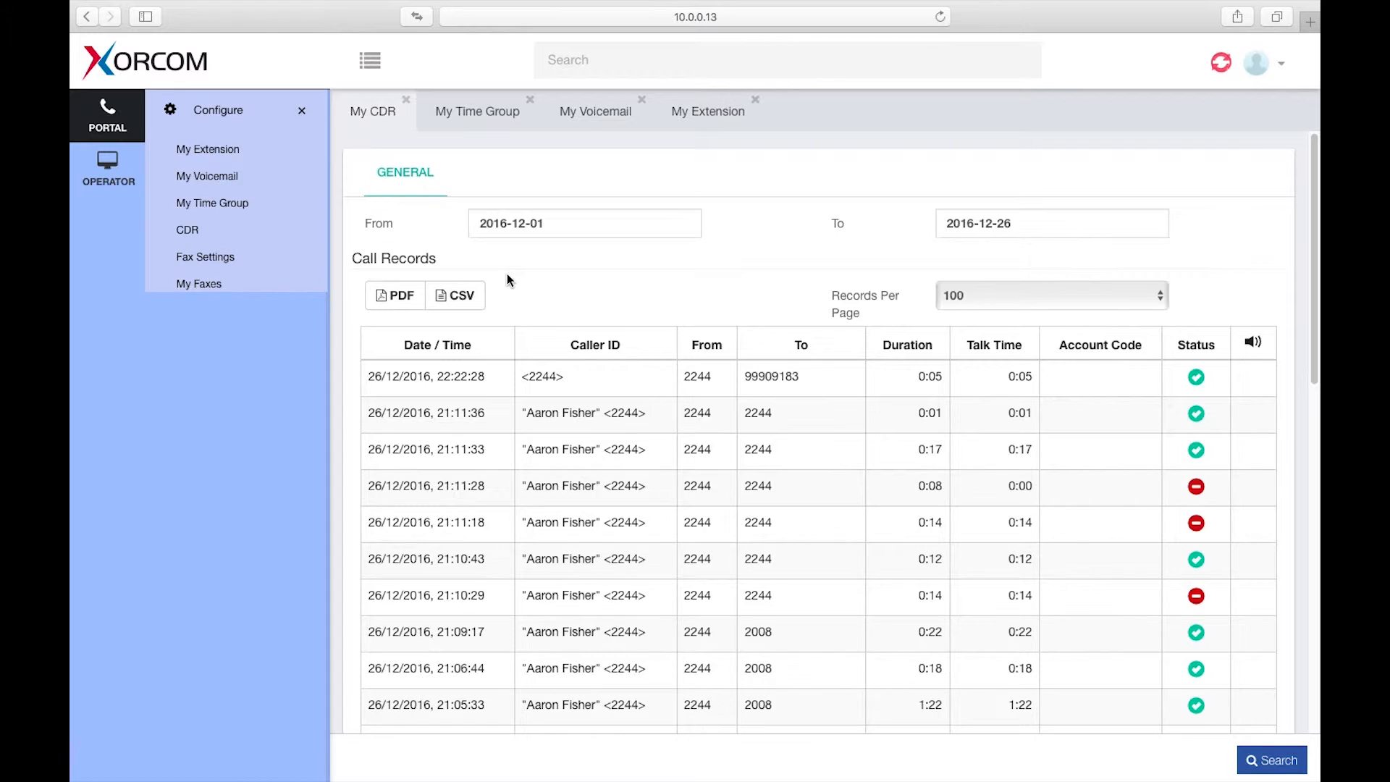
pyautogui.moveTo(71, 203)
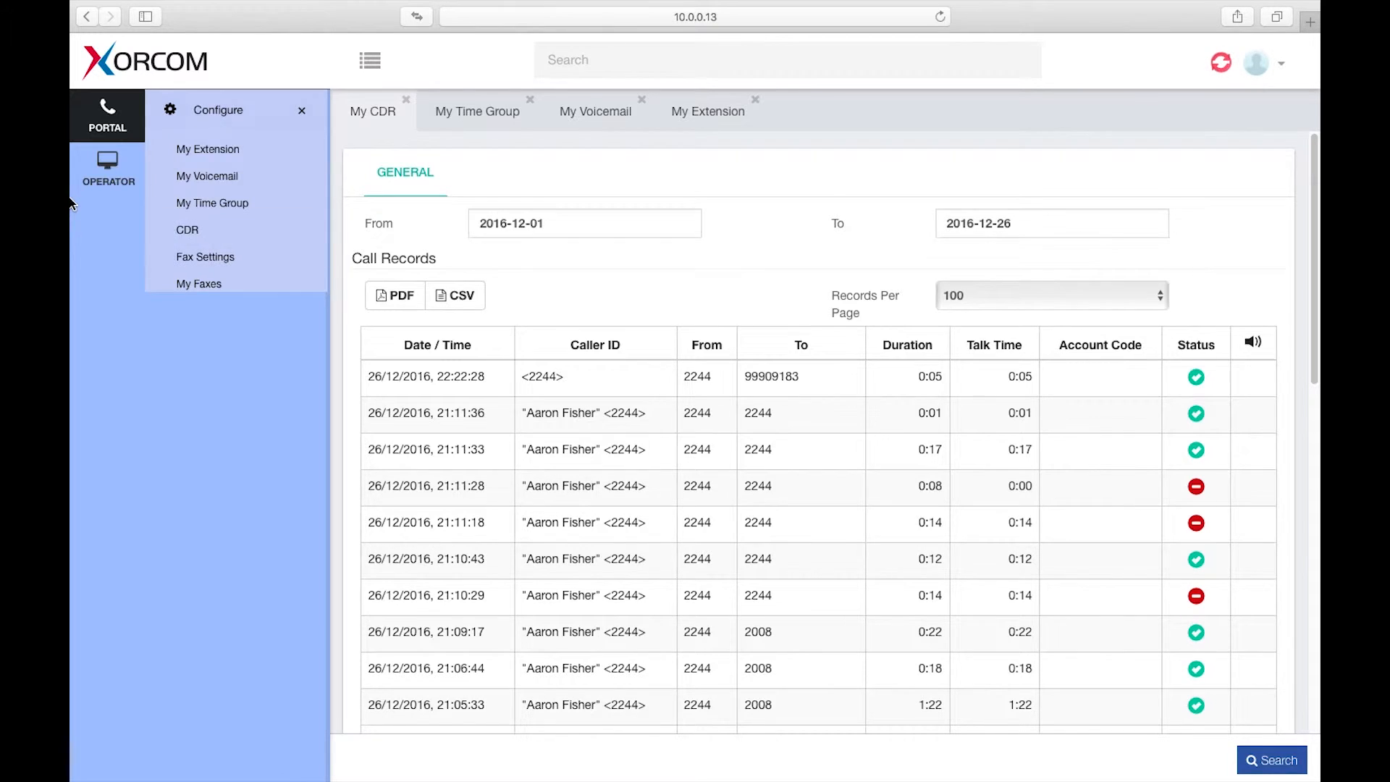
# Step: Review fax settings and select the coversheet email, then go to My Faxes
pyautogui.click(205, 257)
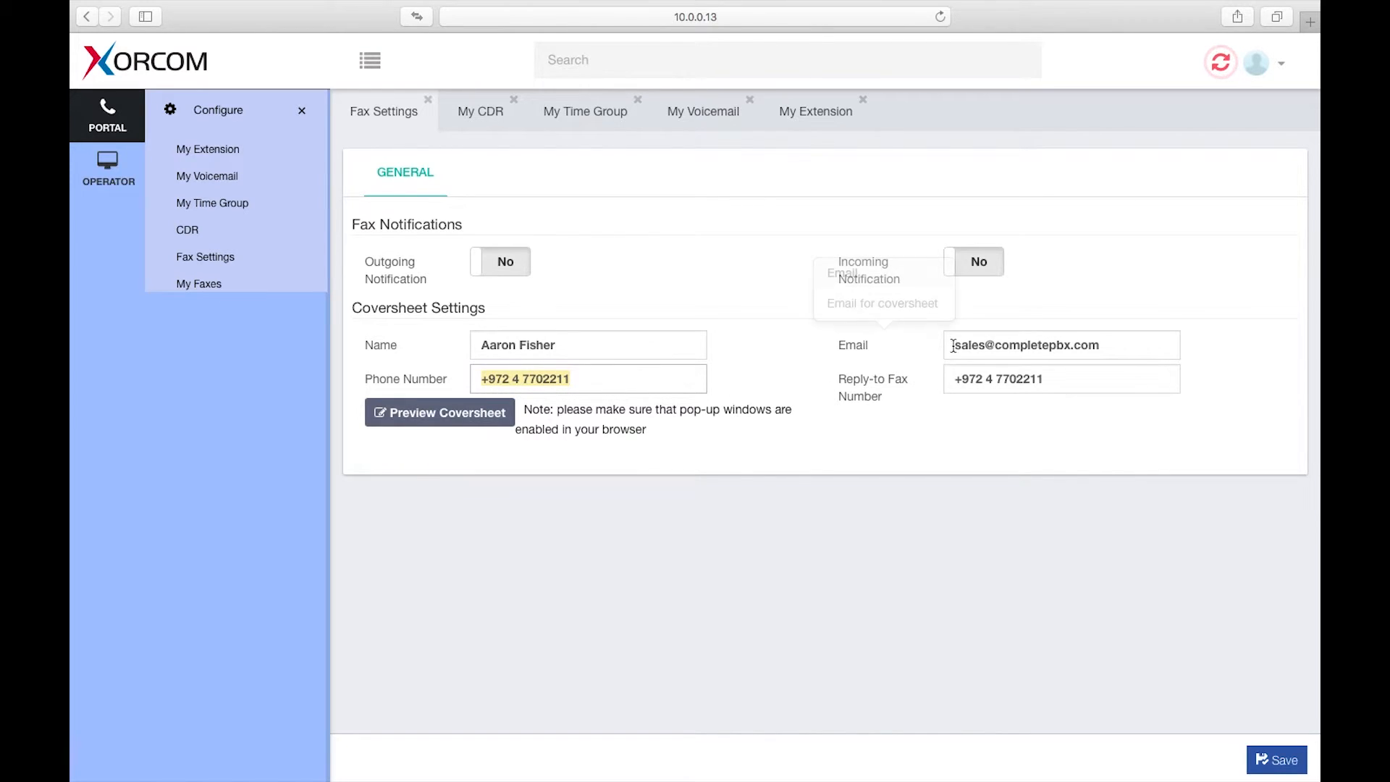
pyautogui.tripleClick(1062, 345)
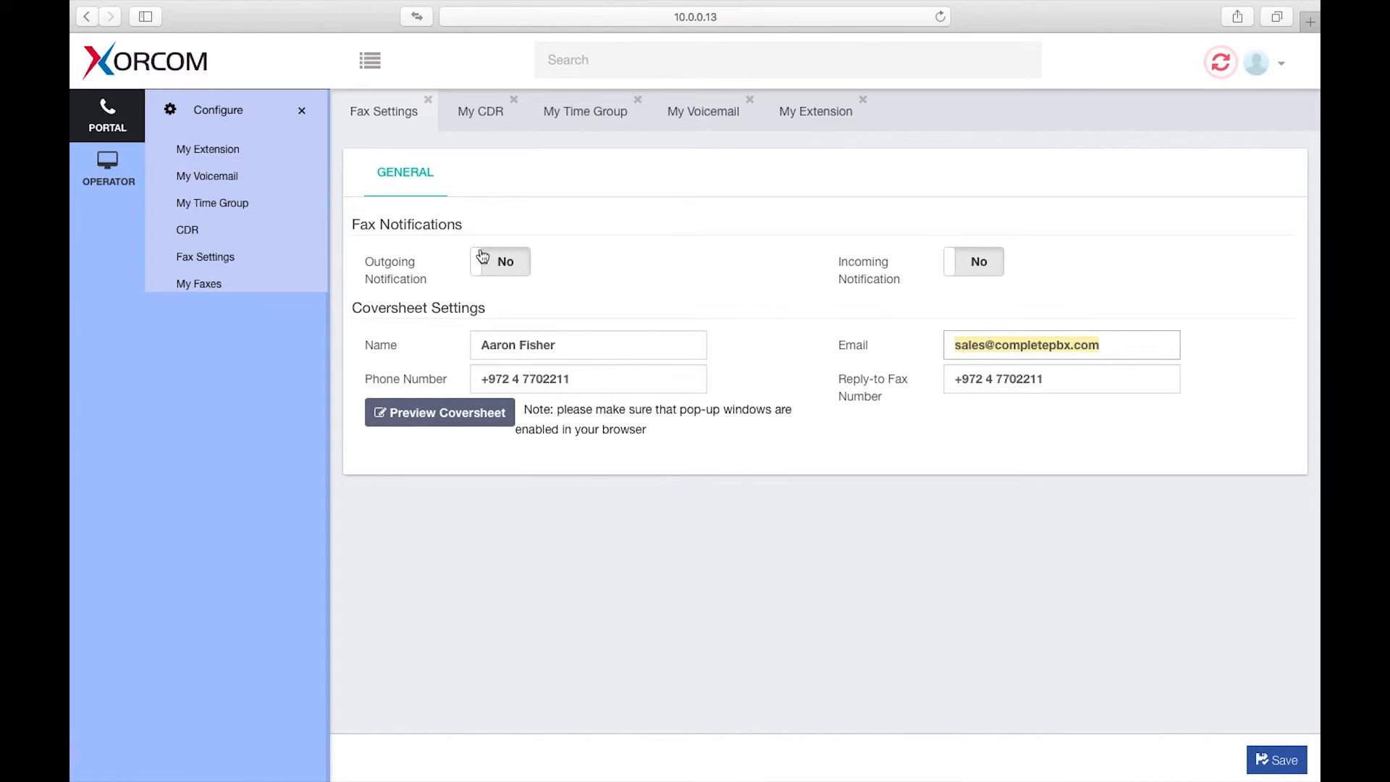
pyautogui.click(199, 284)
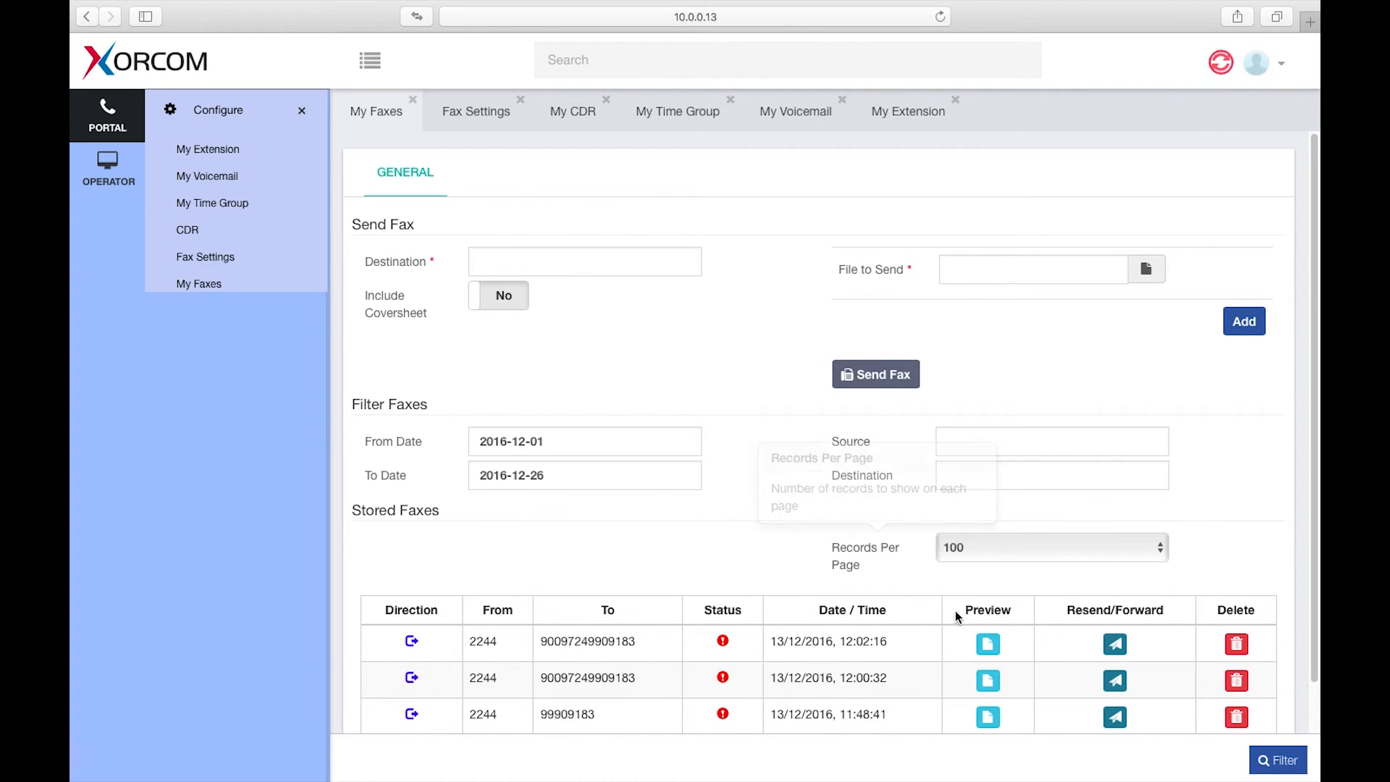
# Step: Preview the first stored fax as a PDF, then return to the CompletePBX tab
pyautogui.click(987, 641)
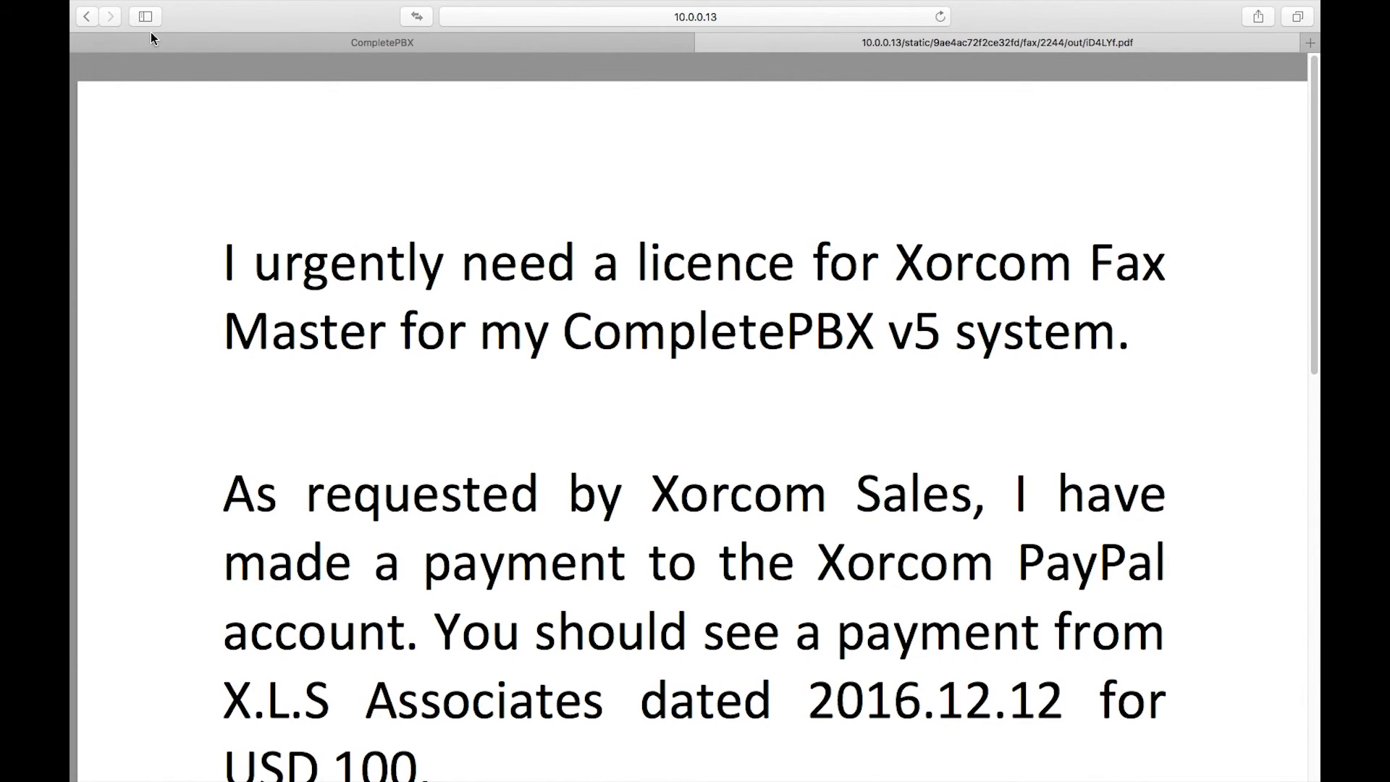
pyautogui.click(87, 16)
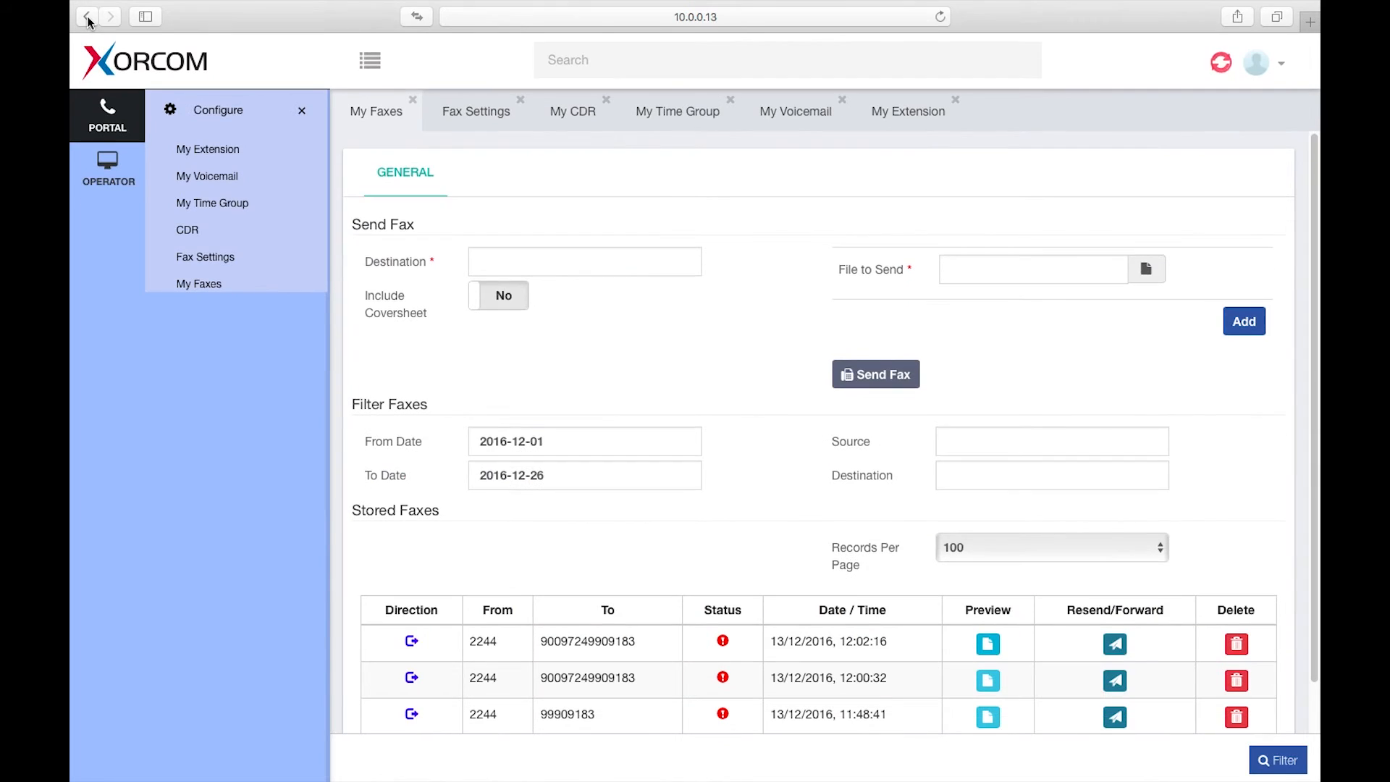
pyautogui.moveTo(87, 20)
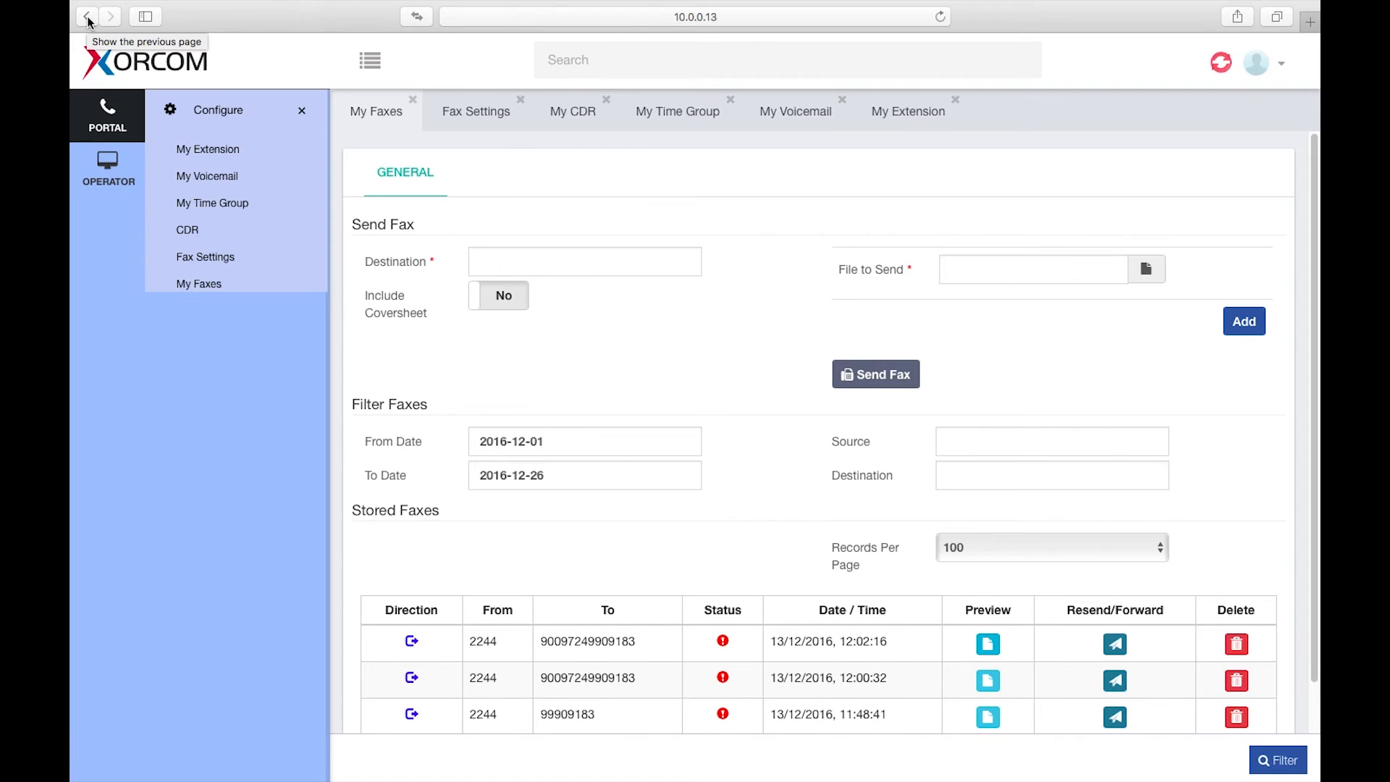